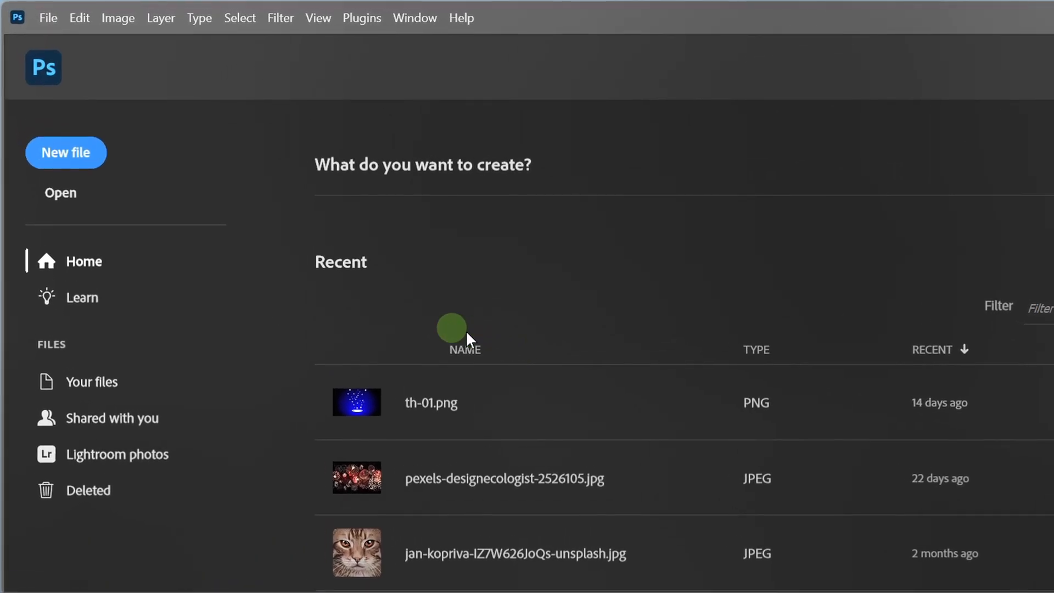
Step: Create a new 1920 x 1080 px document from the Custom preset
left_click(66, 153)
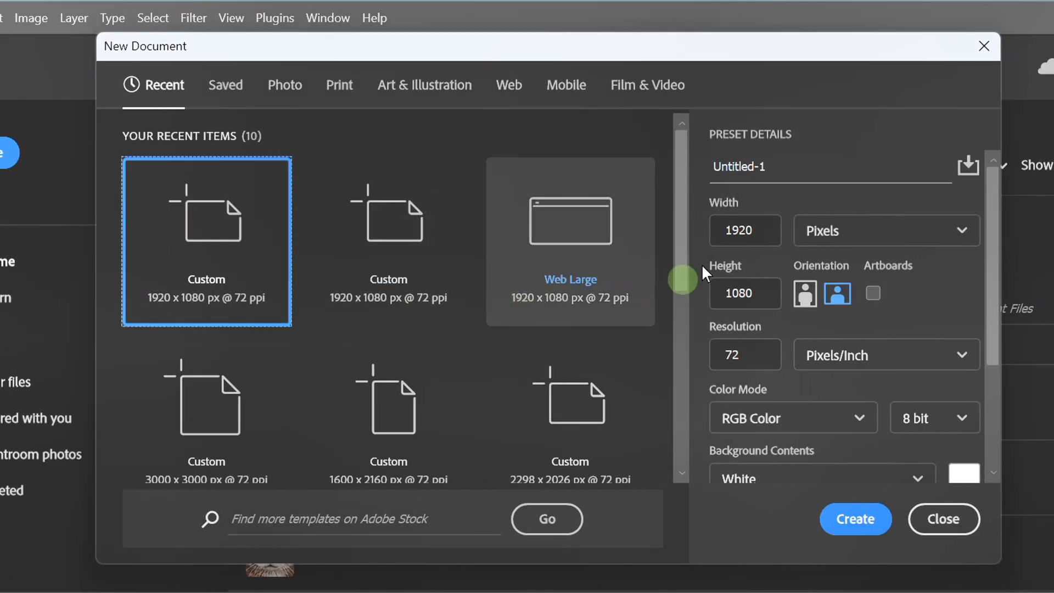
left_click(745, 293)
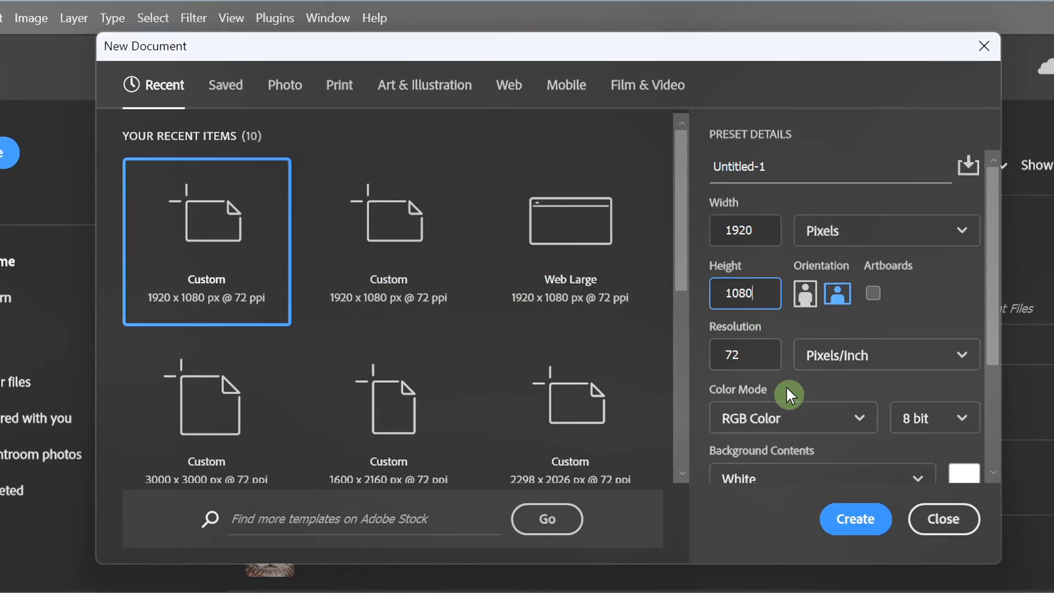
left_click(855, 519)
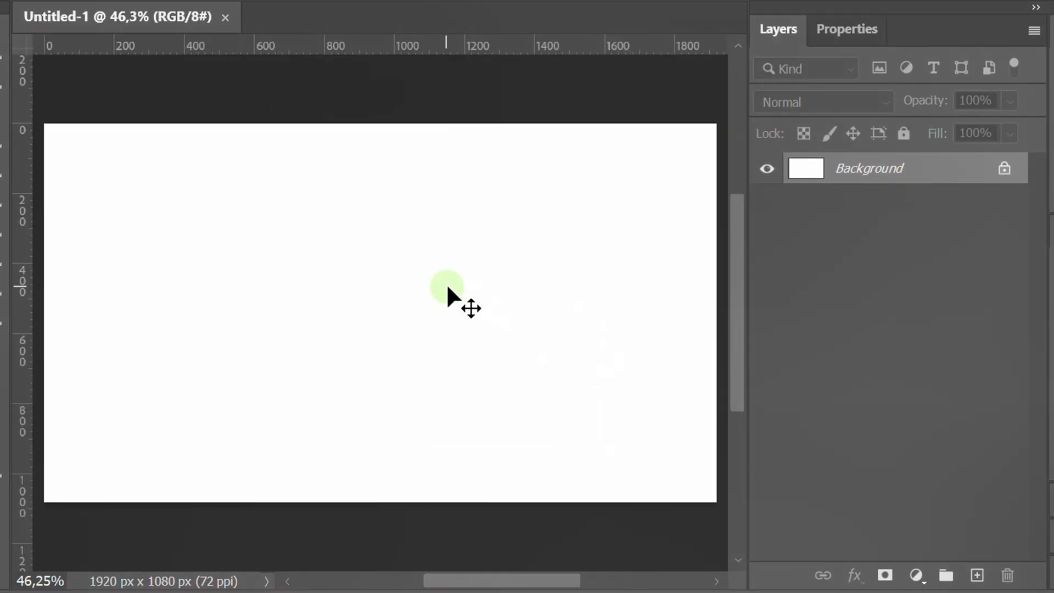
mouse_move(917, 575)
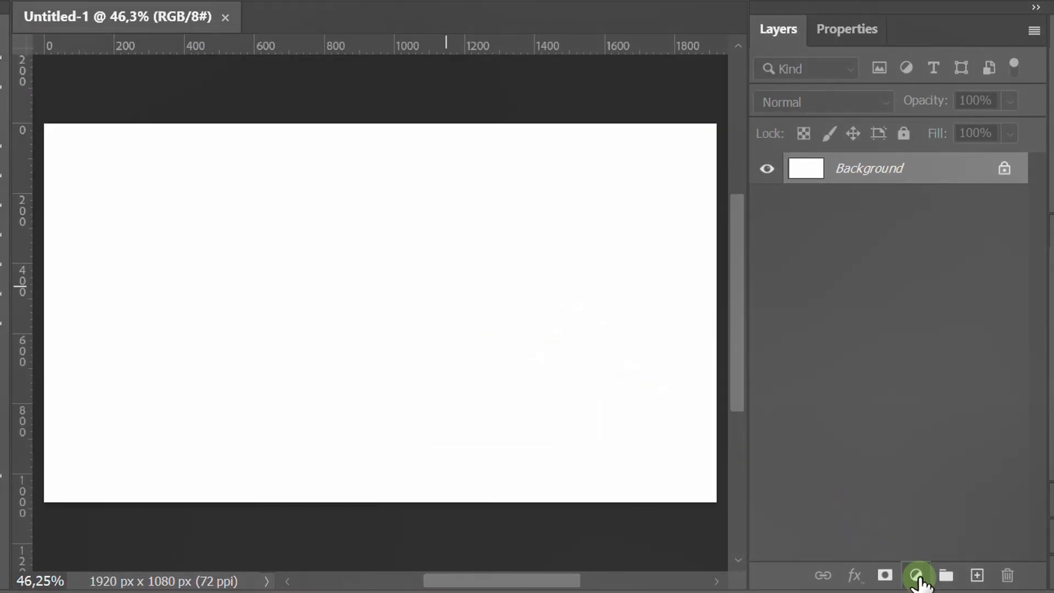
Step: Add a black (000000) Solid Color fill layer over the white background
left_click(916, 574)
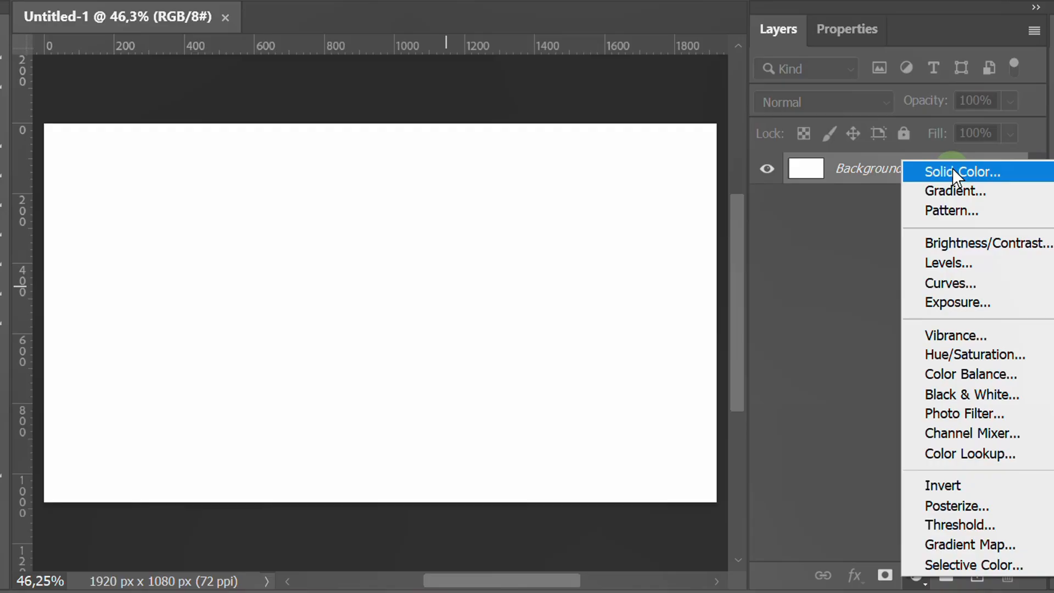
left_click(962, 172)
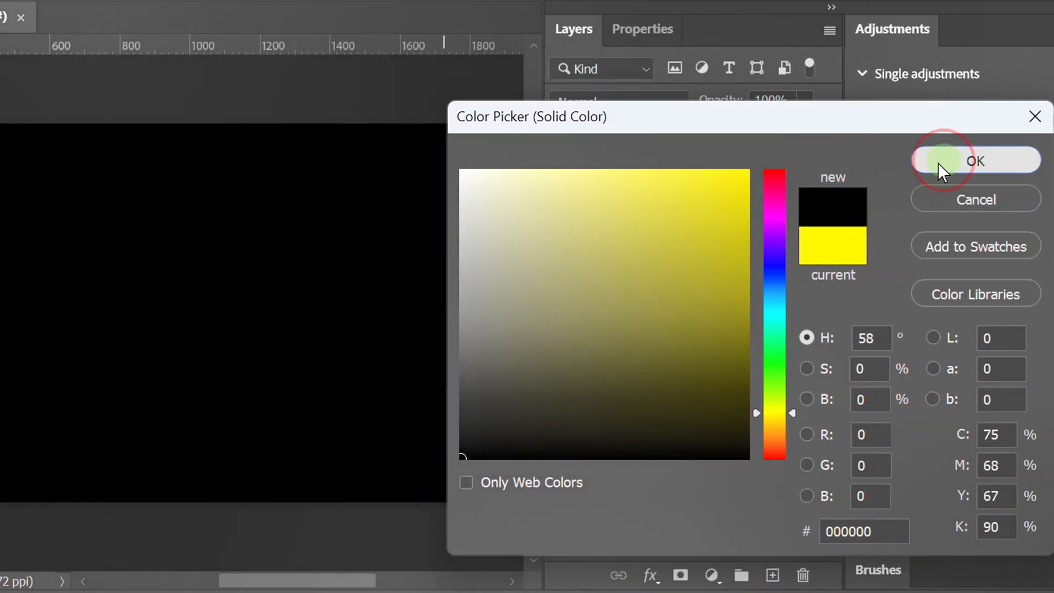
left_click(976, 161)
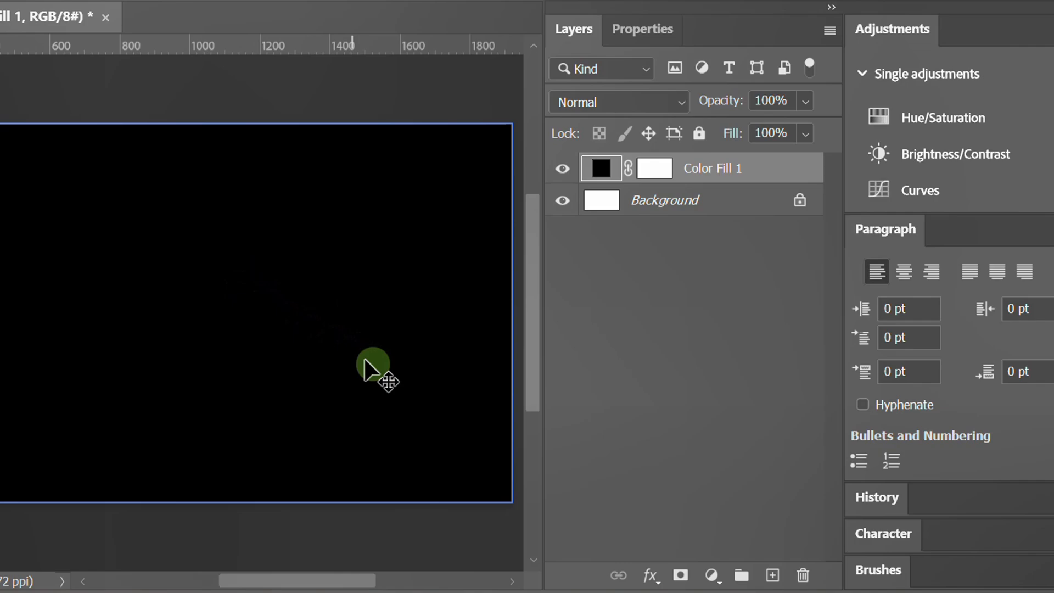
Step: Add a new empty layer and rename it 'Line'
left_click(770, 575)
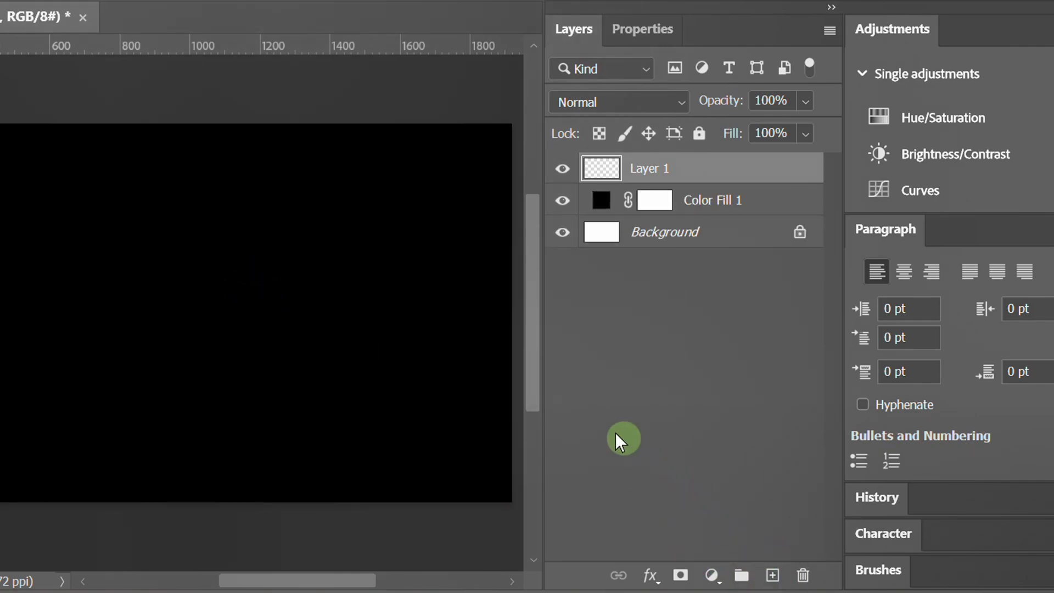
double_click(649, 167)
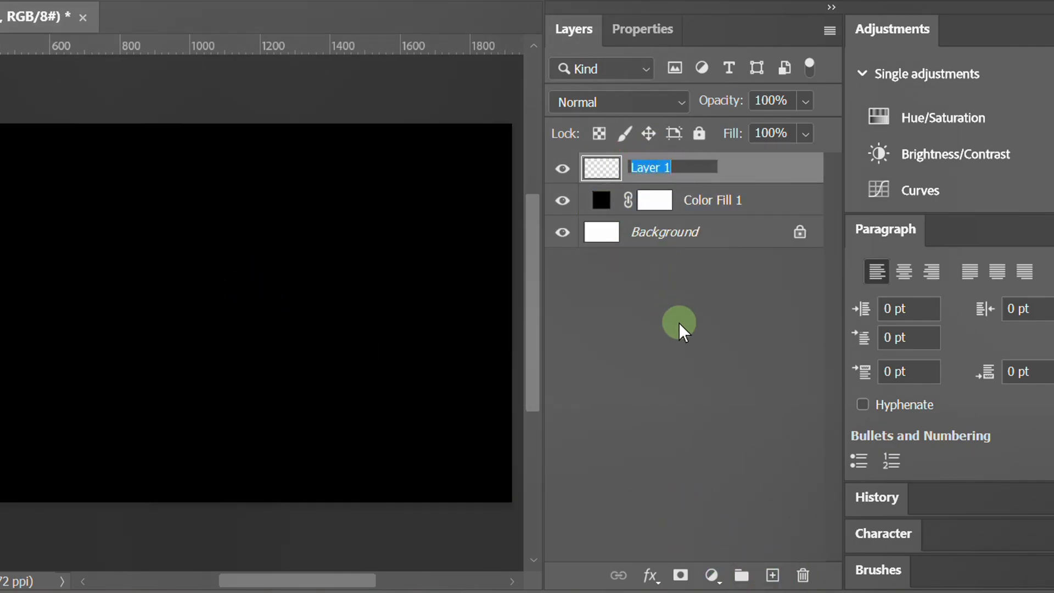
type("Line")
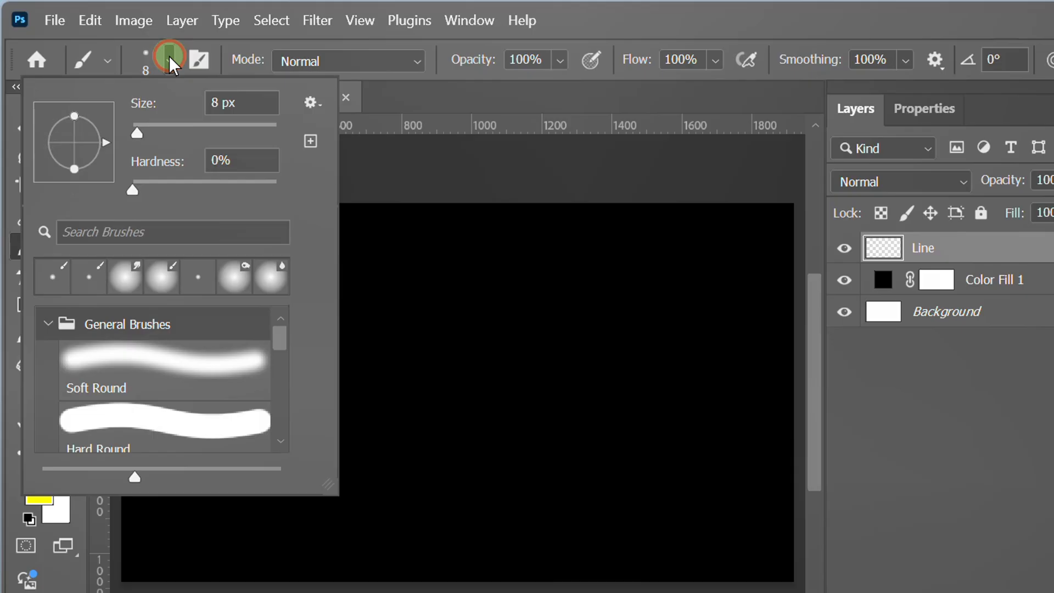
mouse_move(258, 207)
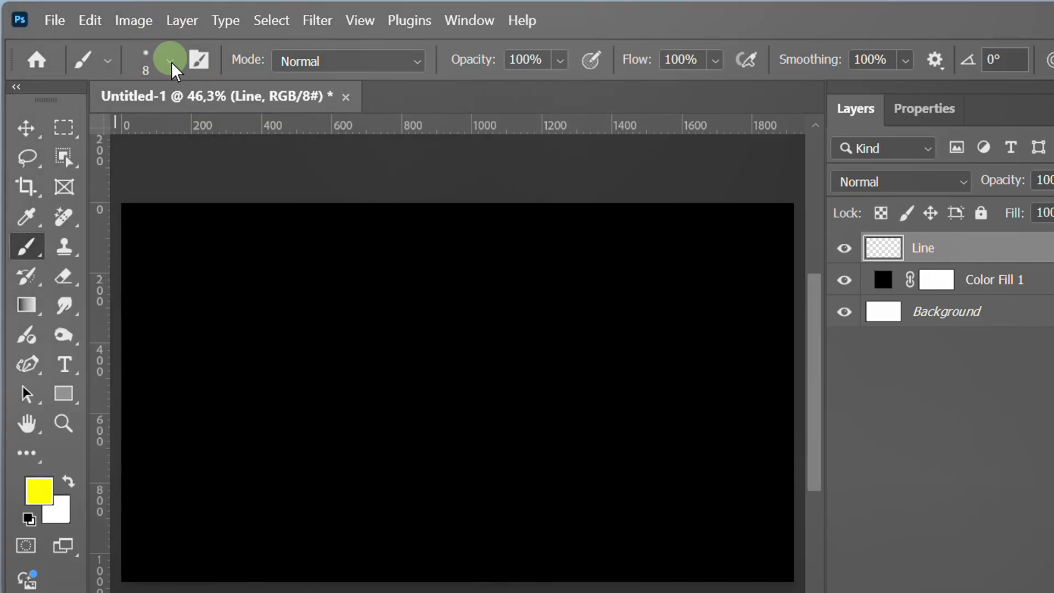
mouse_move(615, 94)
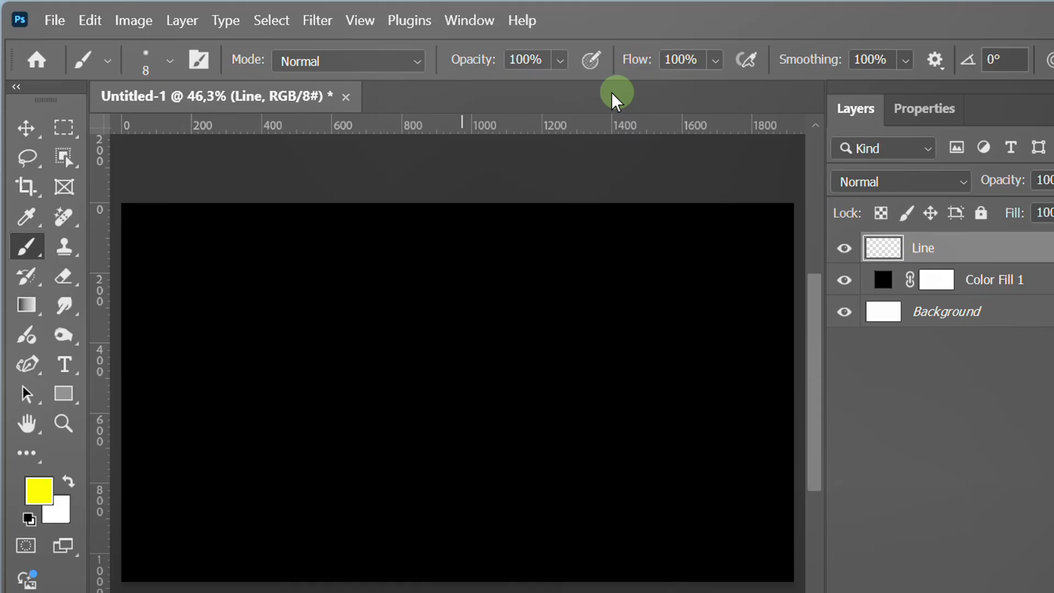
mouse_move(875, 87)
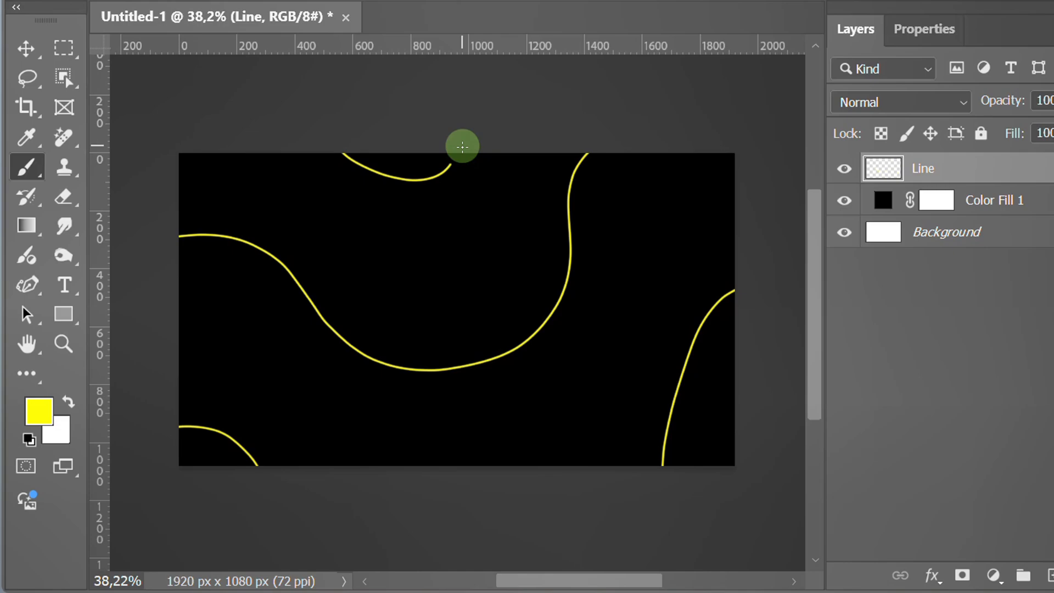
mouse_move(37, 411)
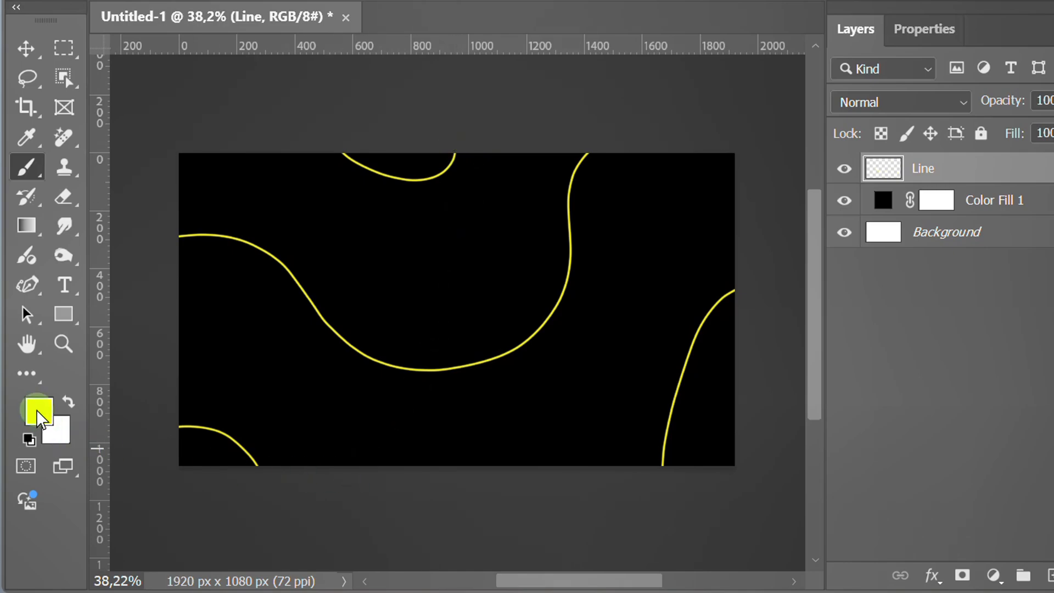
Step: Paint wavy lines, switching foreground colour among yellow, red, green and cyan
left_click(36, 408)
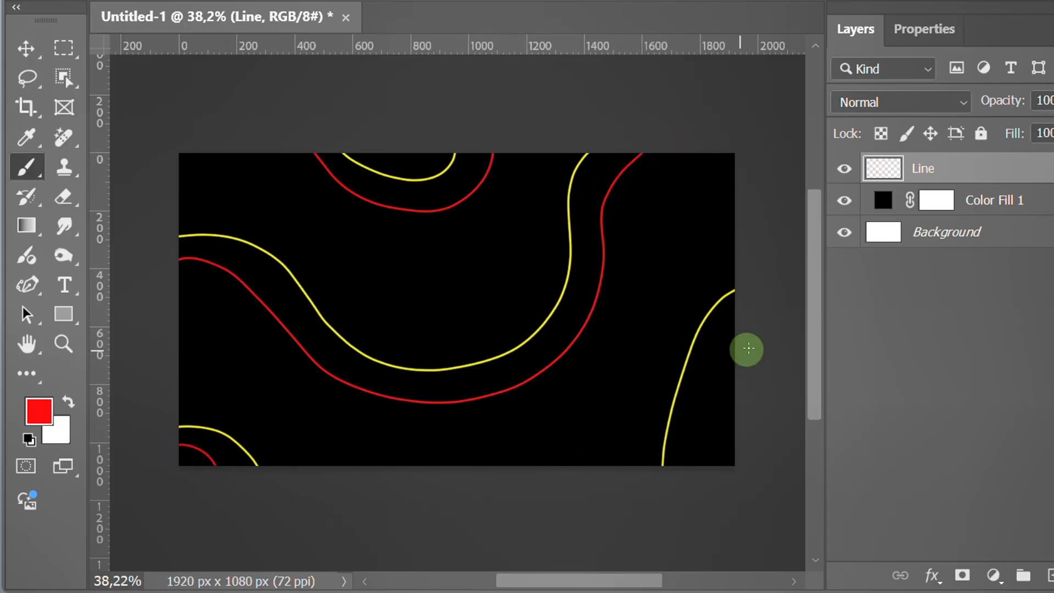
left_click(38, 410)
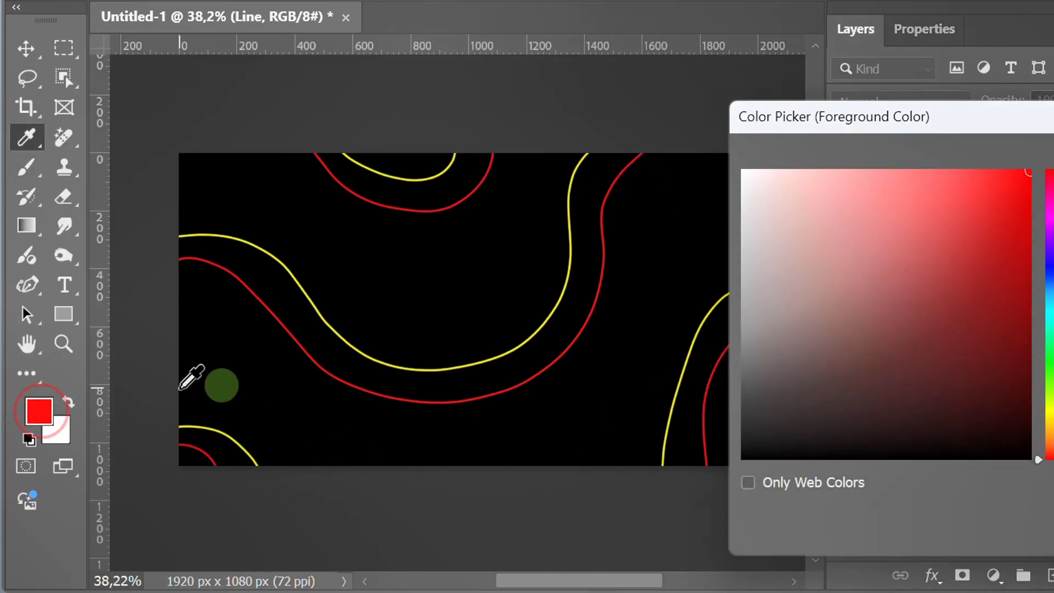
left_click(220, 387)
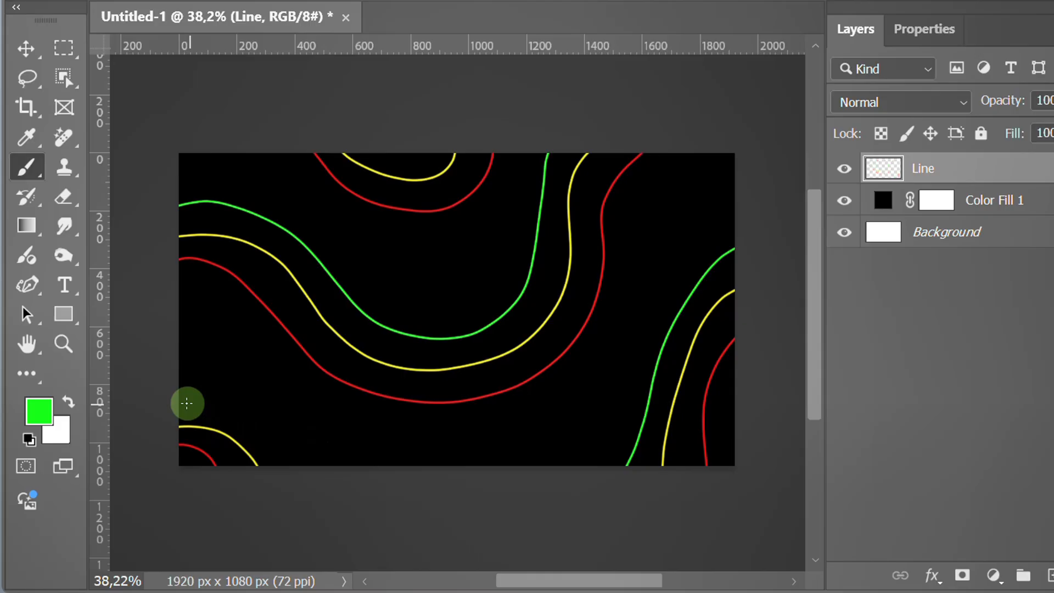
left_click(38, 407)
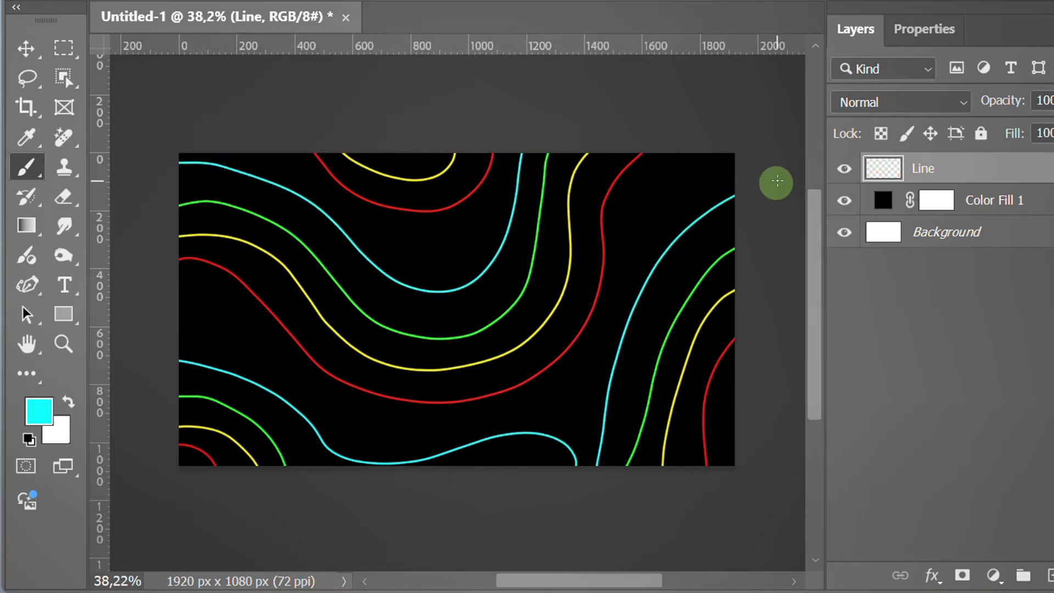
left_click(36, 410)
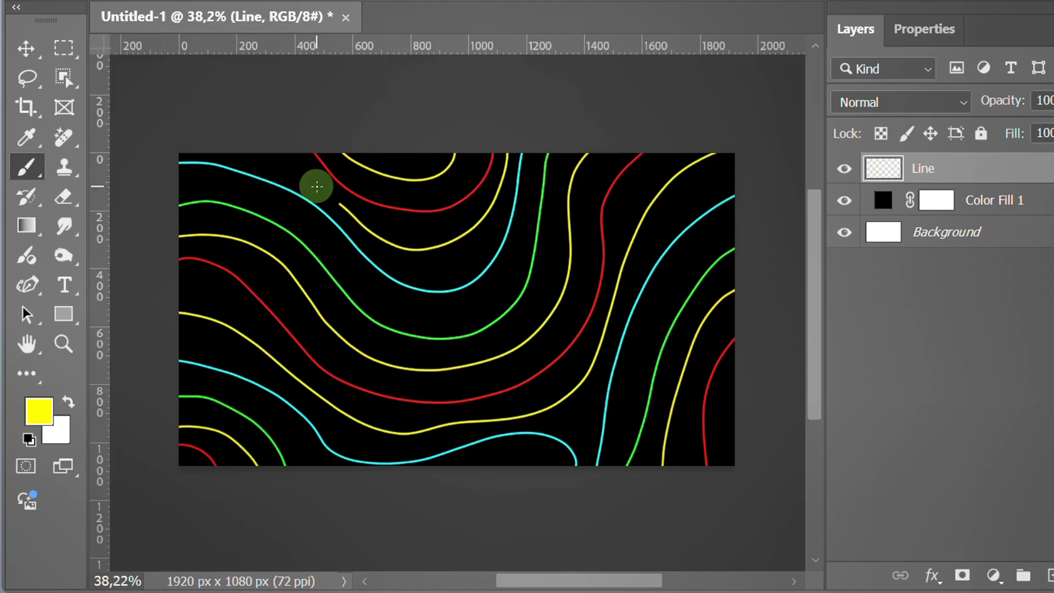
left_click(27, 49)
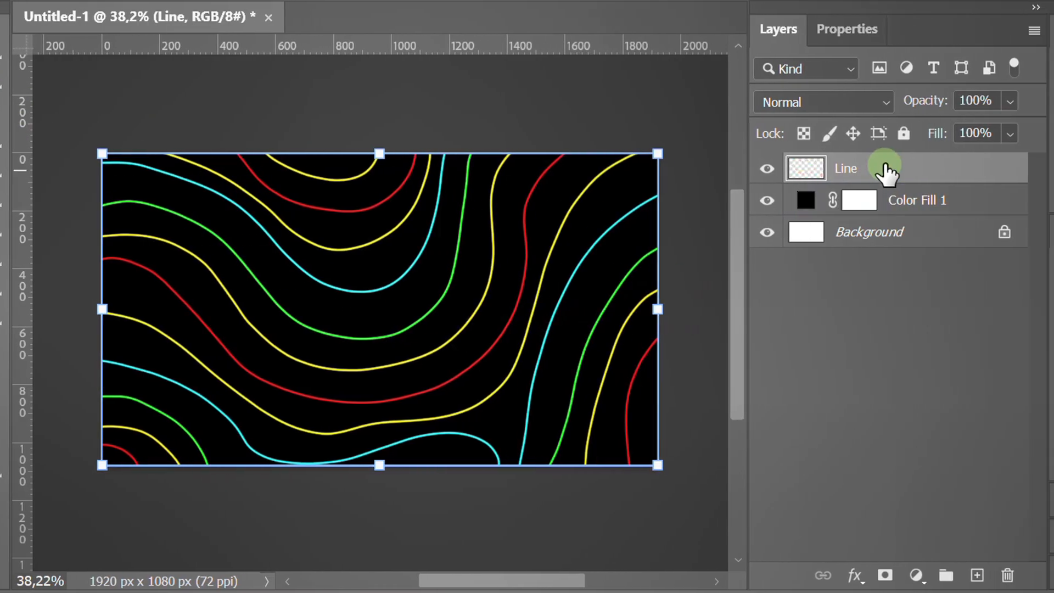
Step: Duplicate the Line layer as 'glow' and convert it to a smart object
key("ctrl+j")
type("glow")
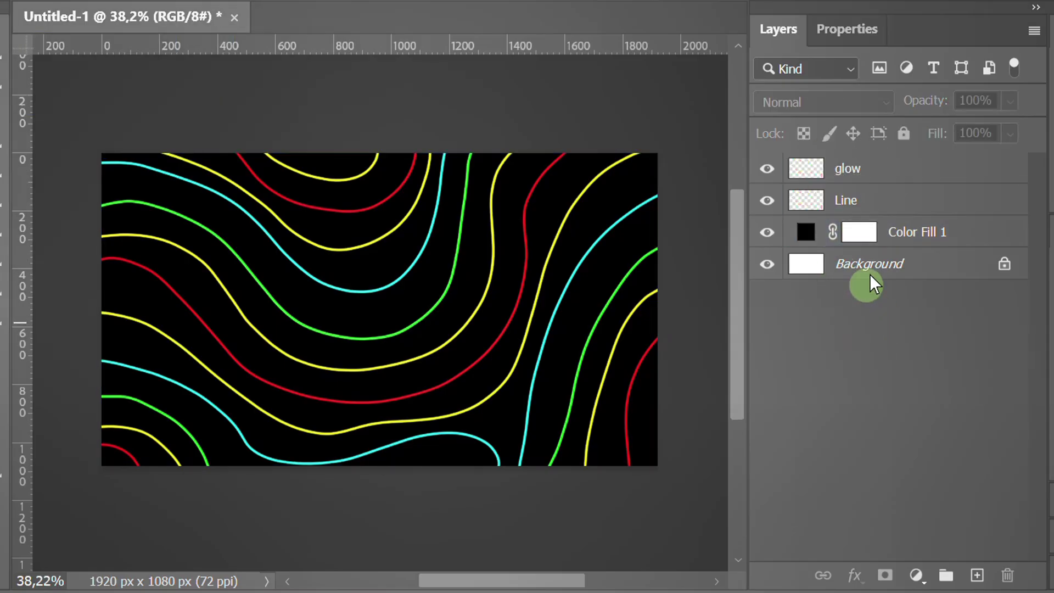
right_click(847, 168)
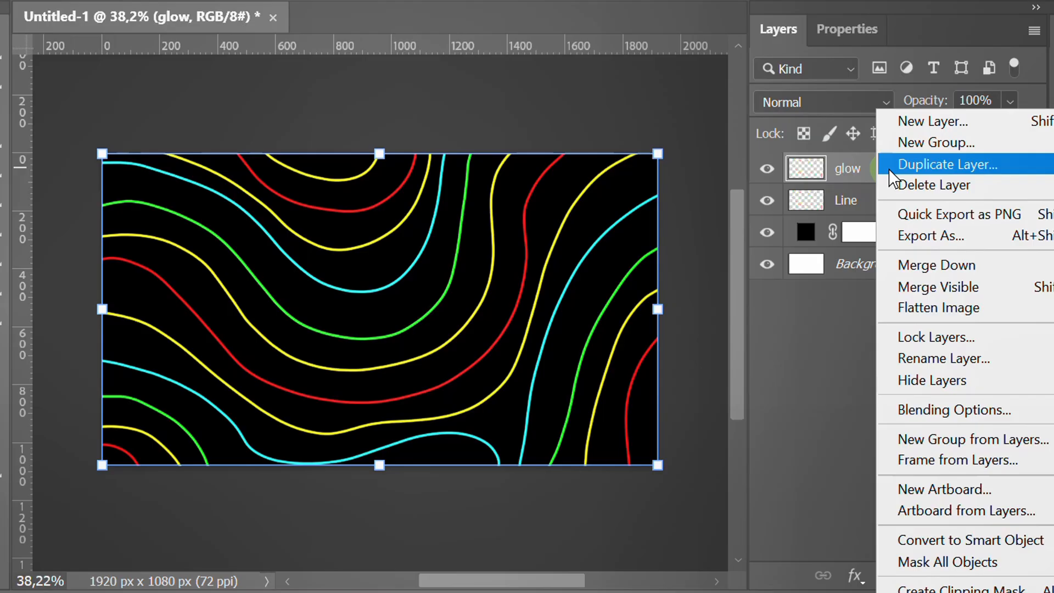
mouse_move(948, 540)
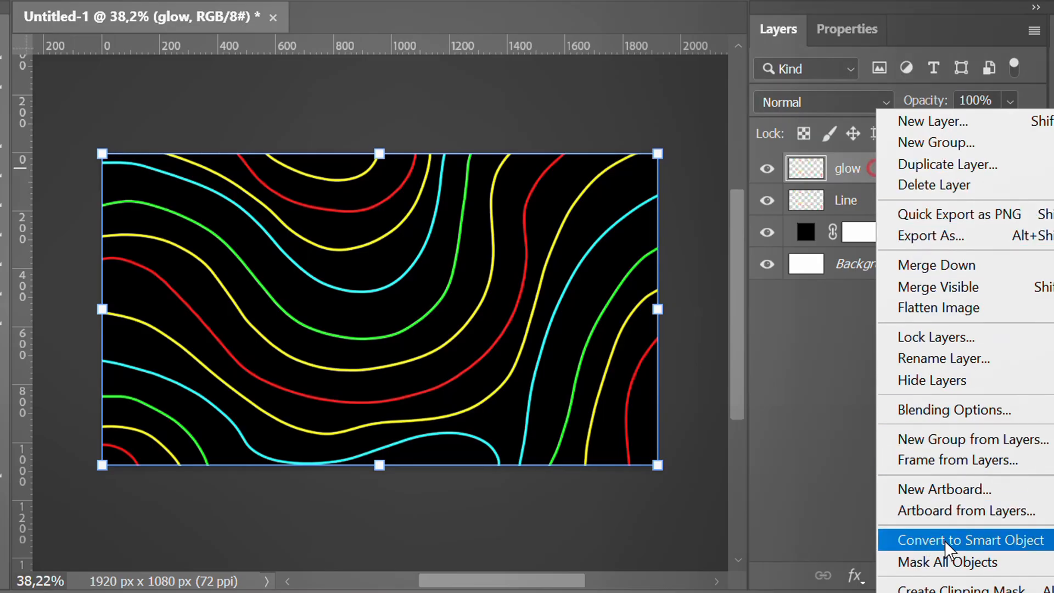
left_click(969, 540)
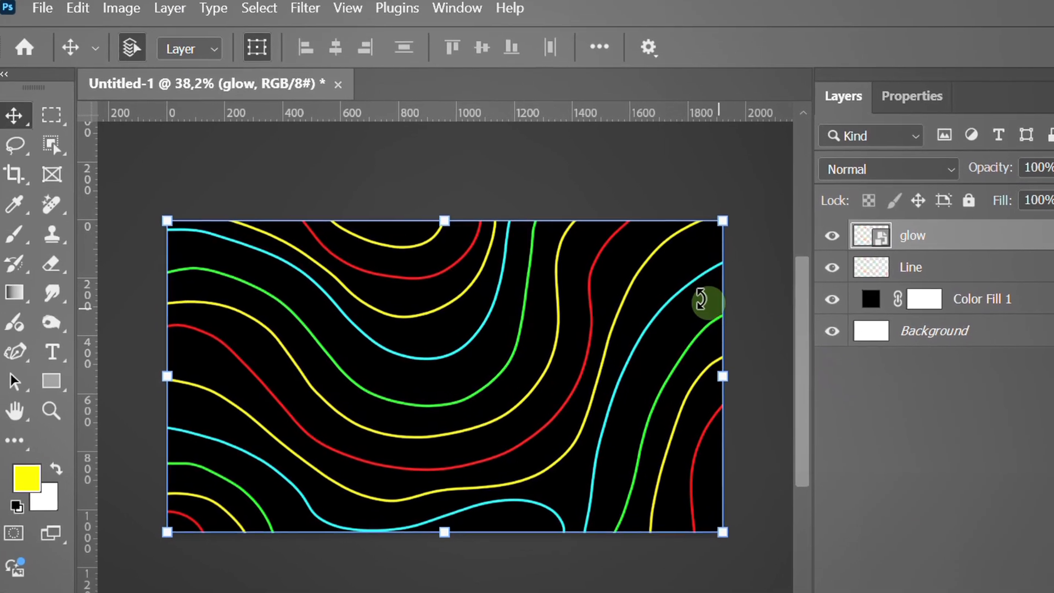
left_click(305, 7)
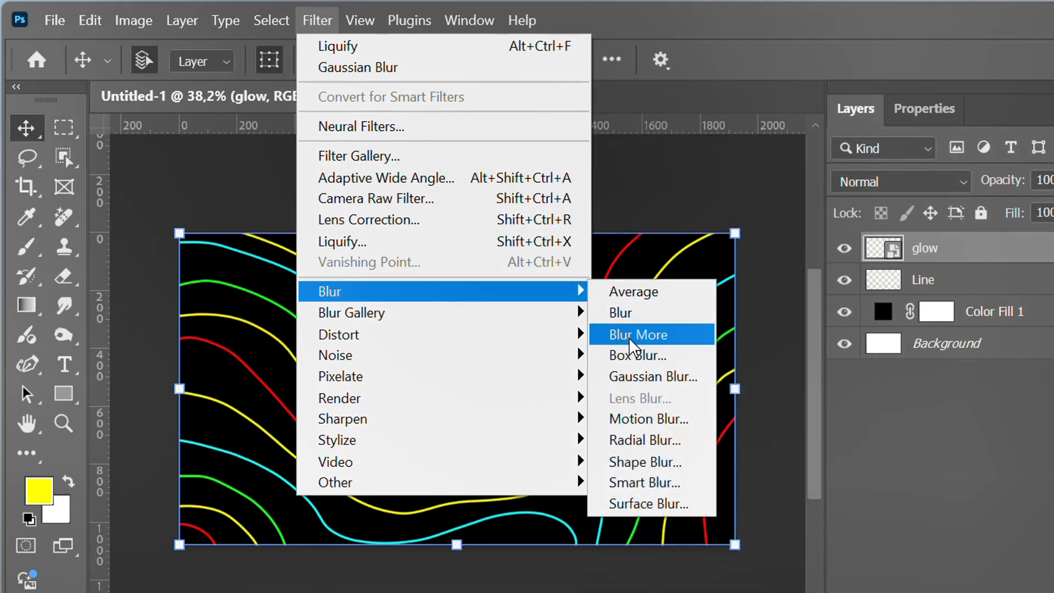
Step: Apply a Gaussian Blur smart filter with a 2.5 pixel radius to glow
left_click(649, 377)
type("2,5")
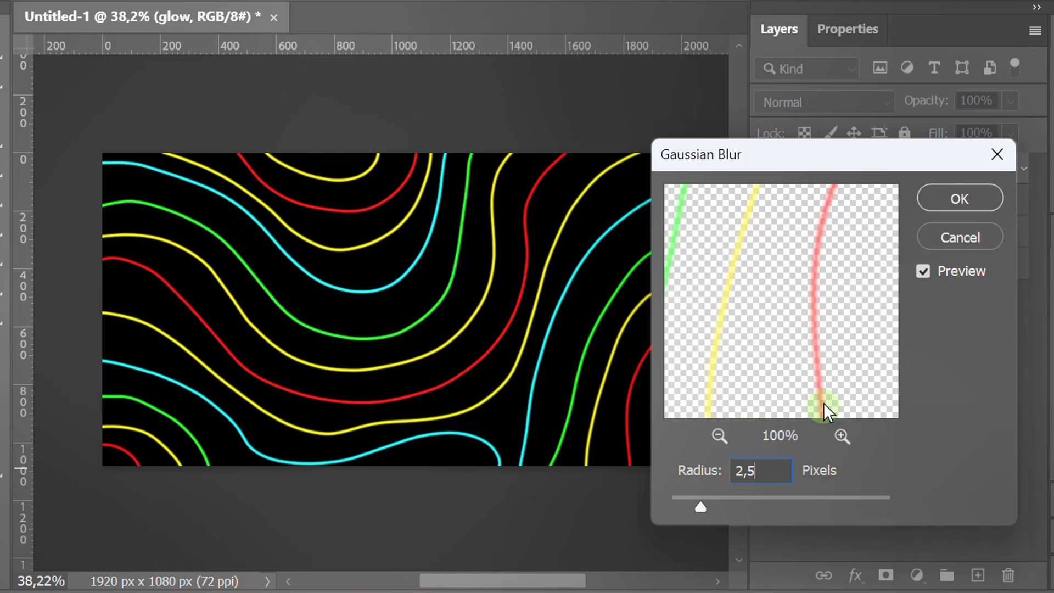
left_click(959, 198)
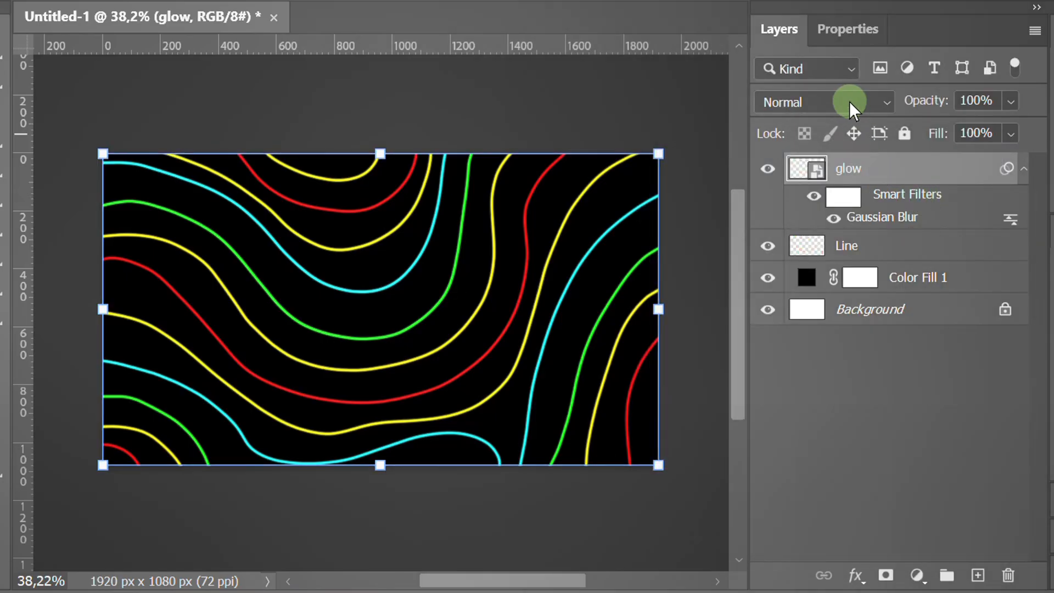
Step: Set glow to Color Dodge, duplicate it, and reblur the copy at 5 px
left_click(824, 102)
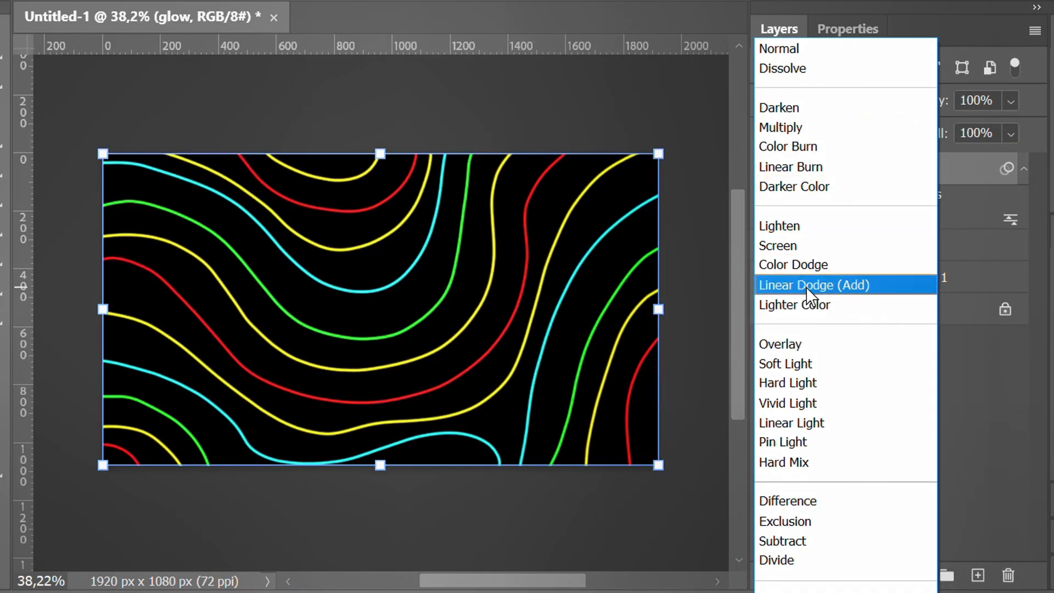
left_click(791, 264)
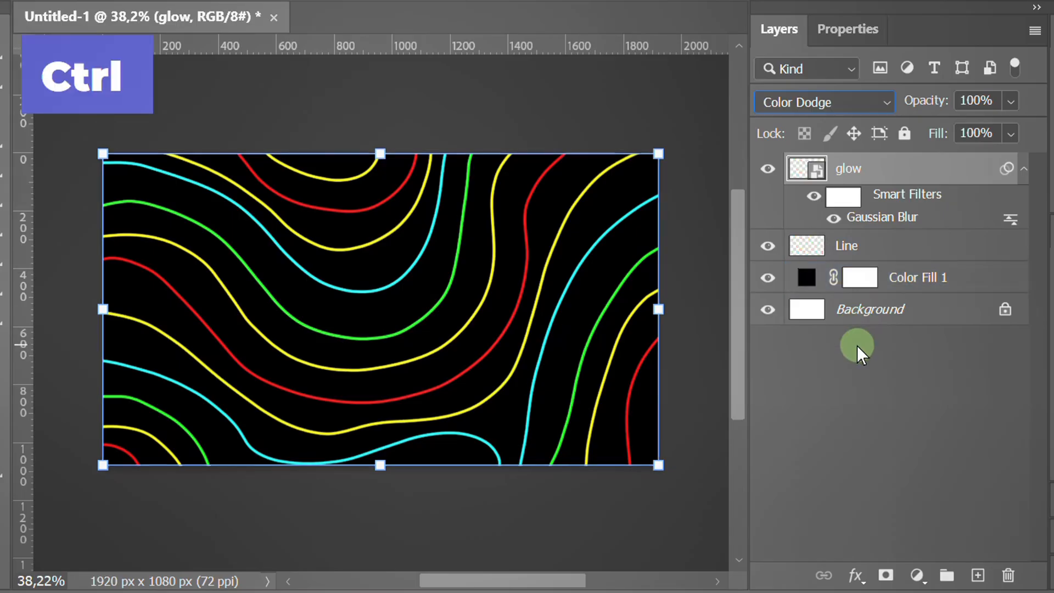
key("ctrl+j")
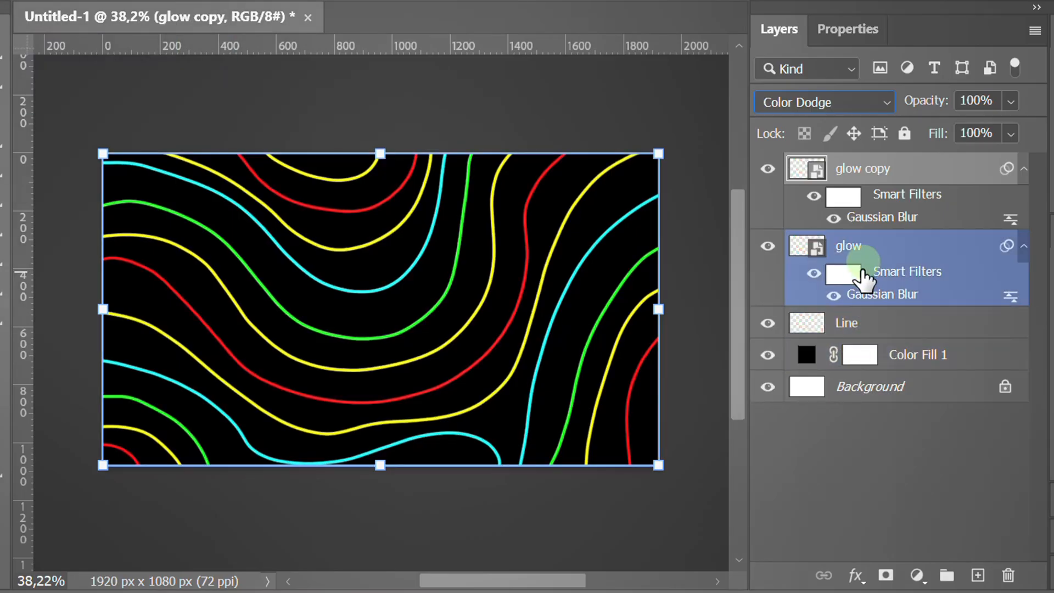
double_click(883, 294)
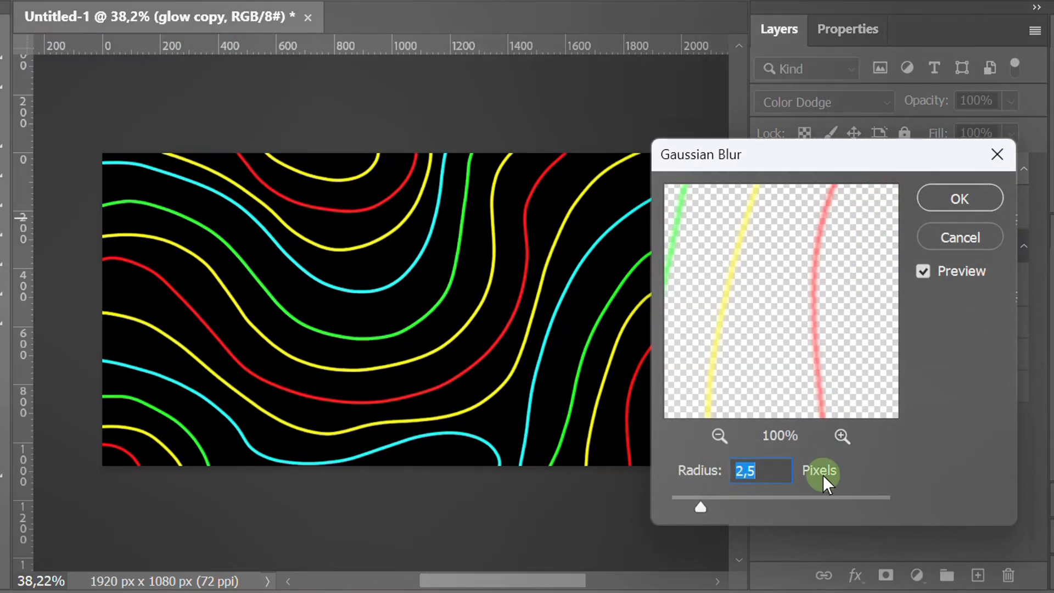
type("5")
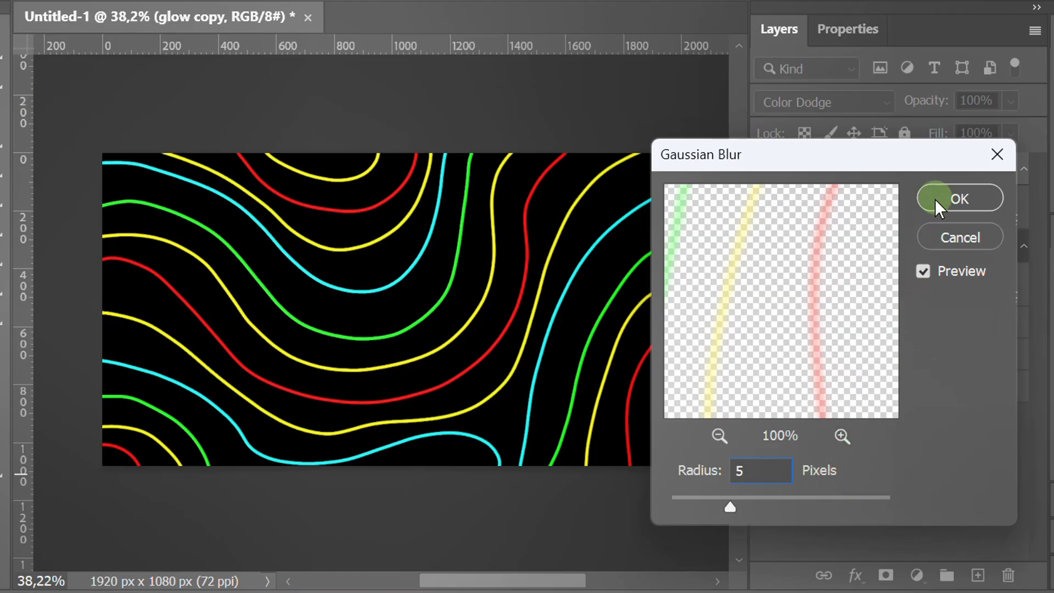
left_click(958, 198)
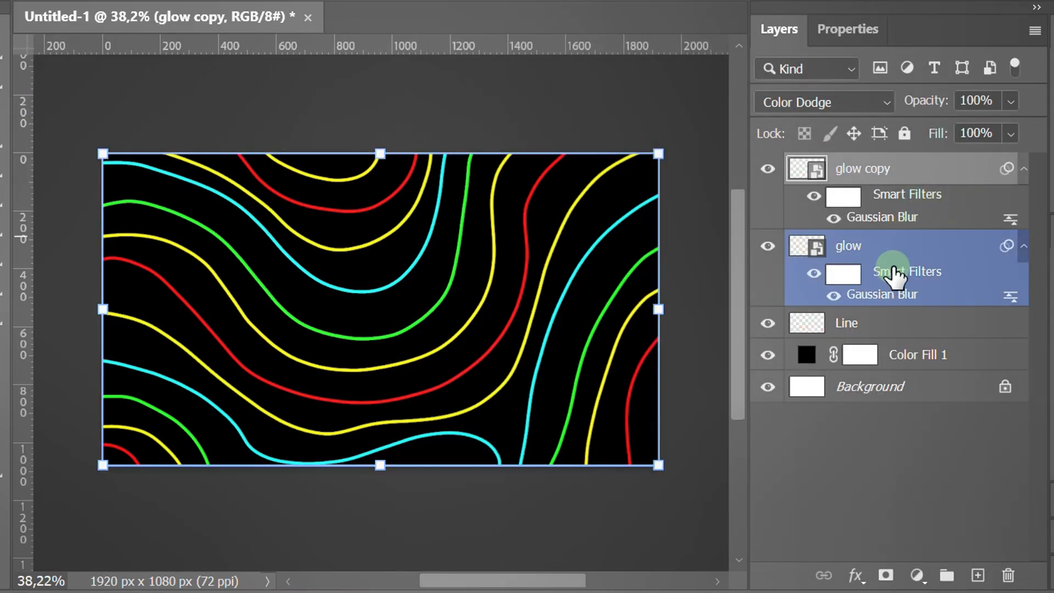
Step: Duplicate the glow again, blur it at 10 px, and blend with Linear Dodge (Add)
key("ctrl+j")
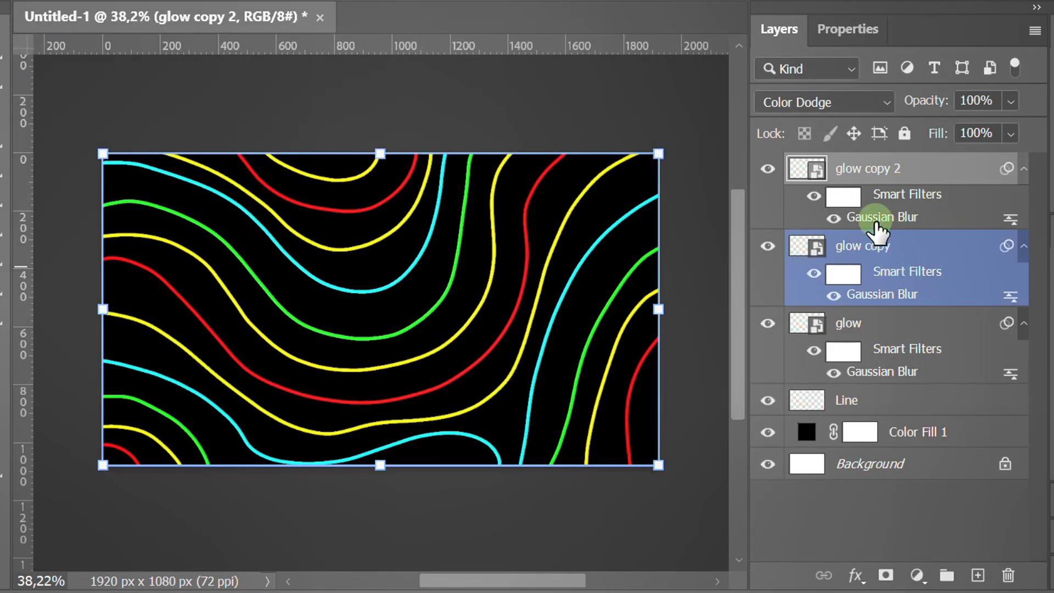
left_click(881, 218)
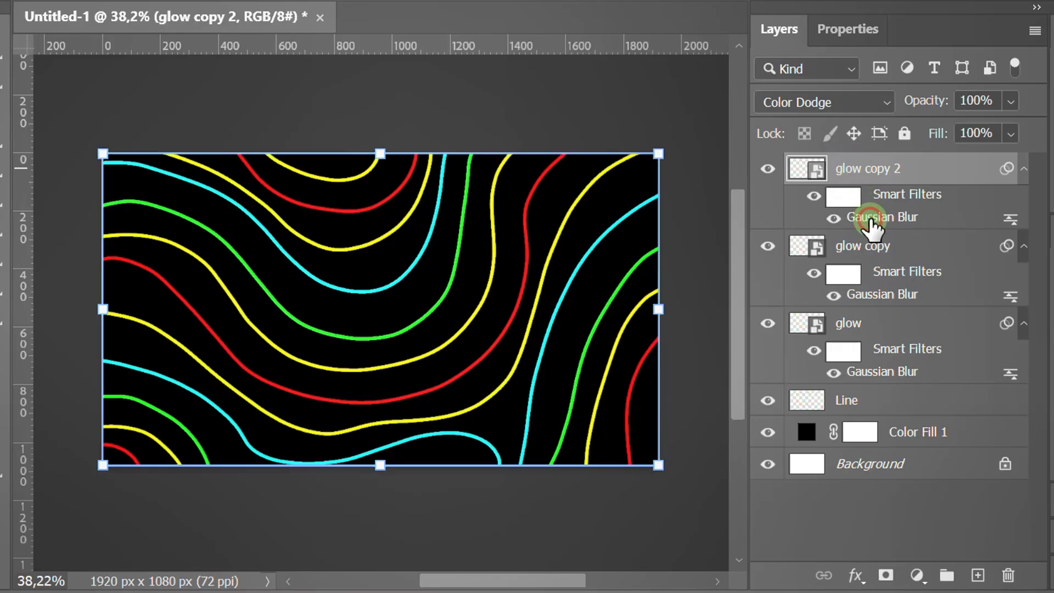
double_click(885, 216)
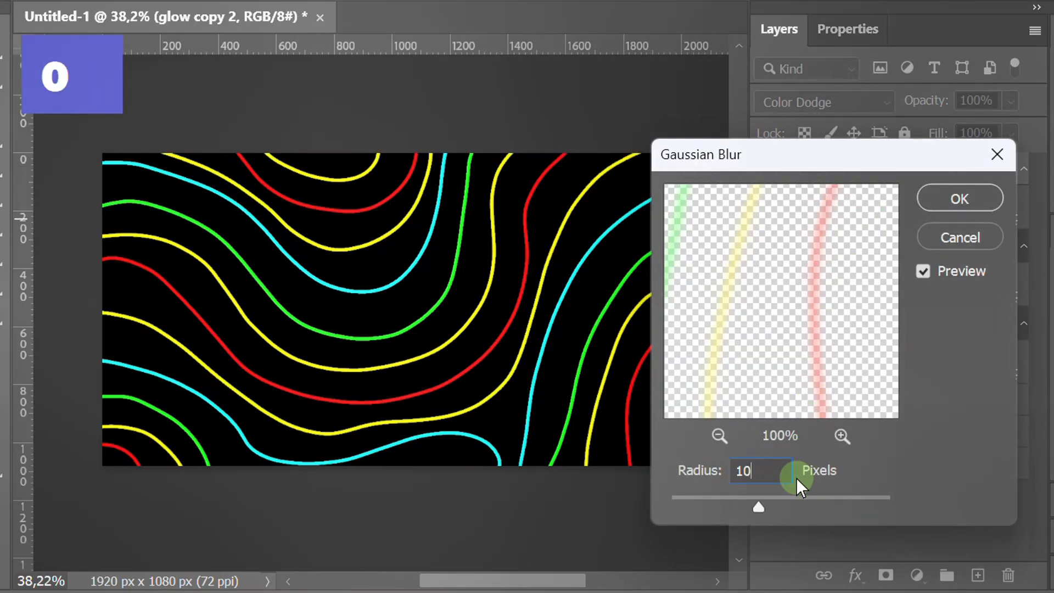
left_click(959, 198)
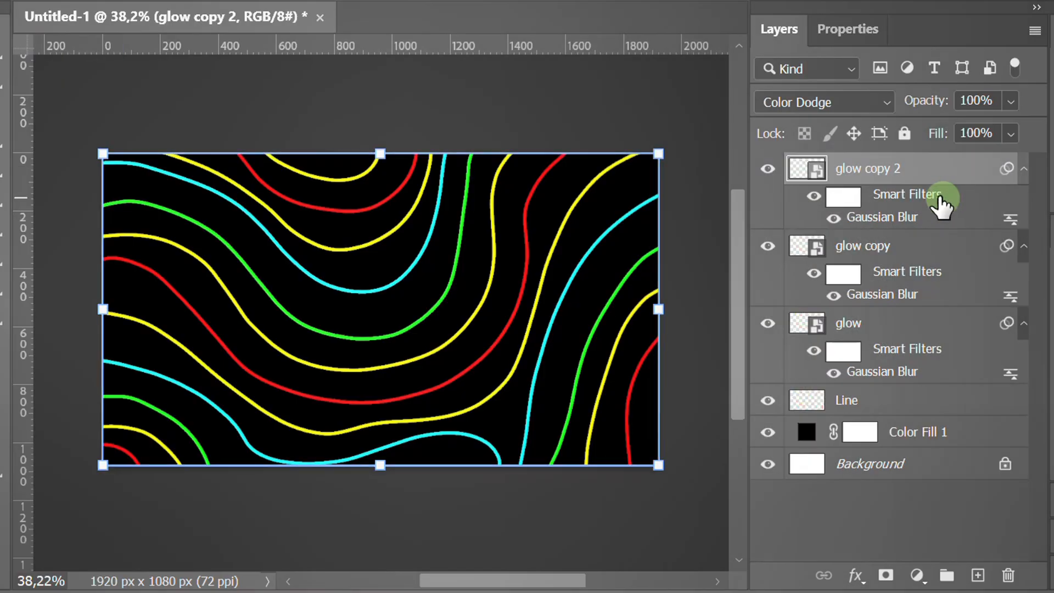
left_click(818, 102)
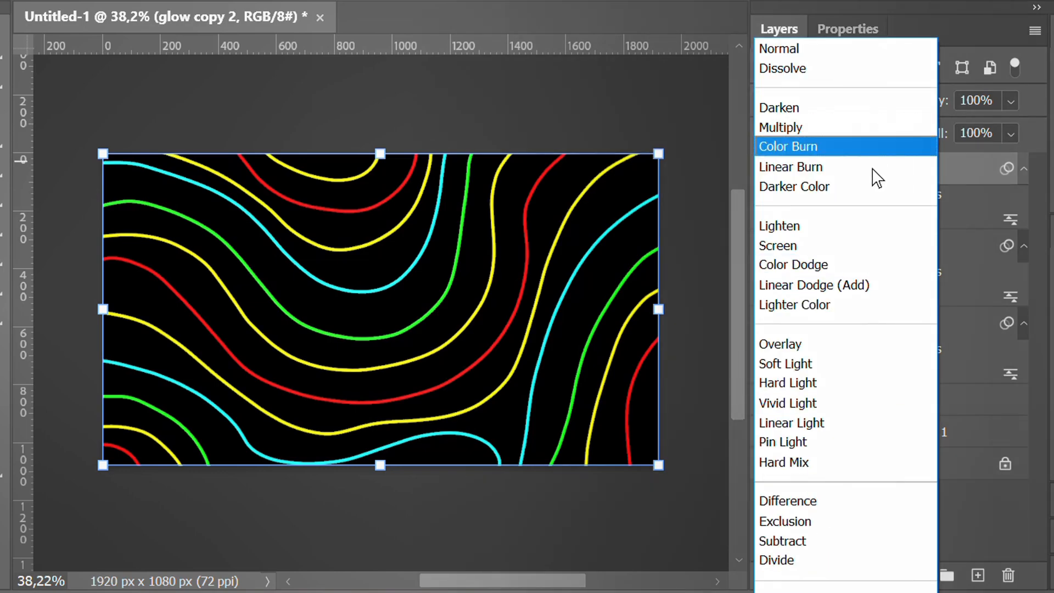
left_click(813, 284)
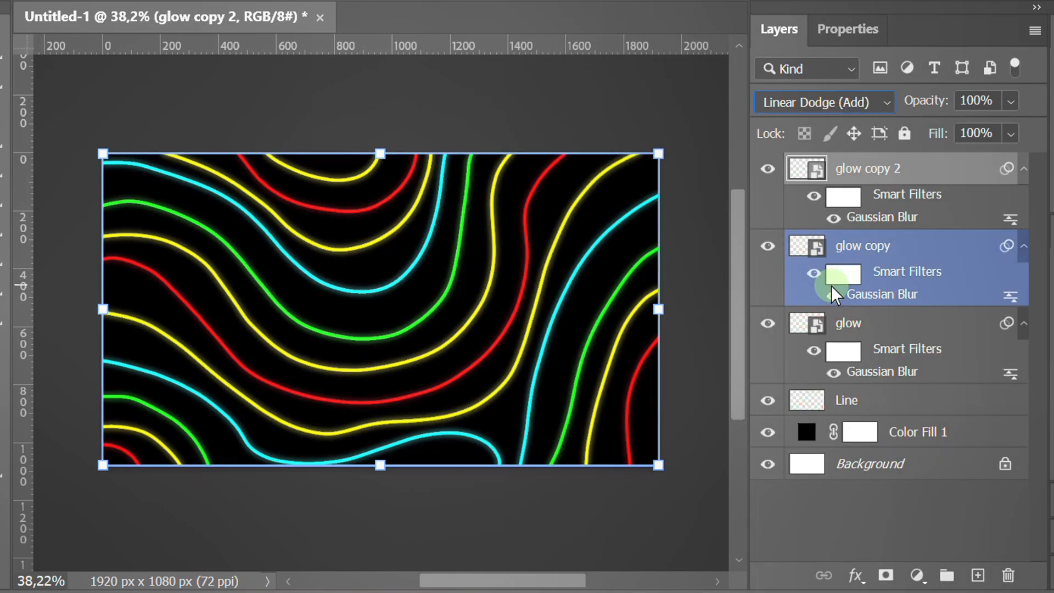
Step: Duplicate the top glow twice more and blur glow copy 3 at 15 px
key("ctrl+j")
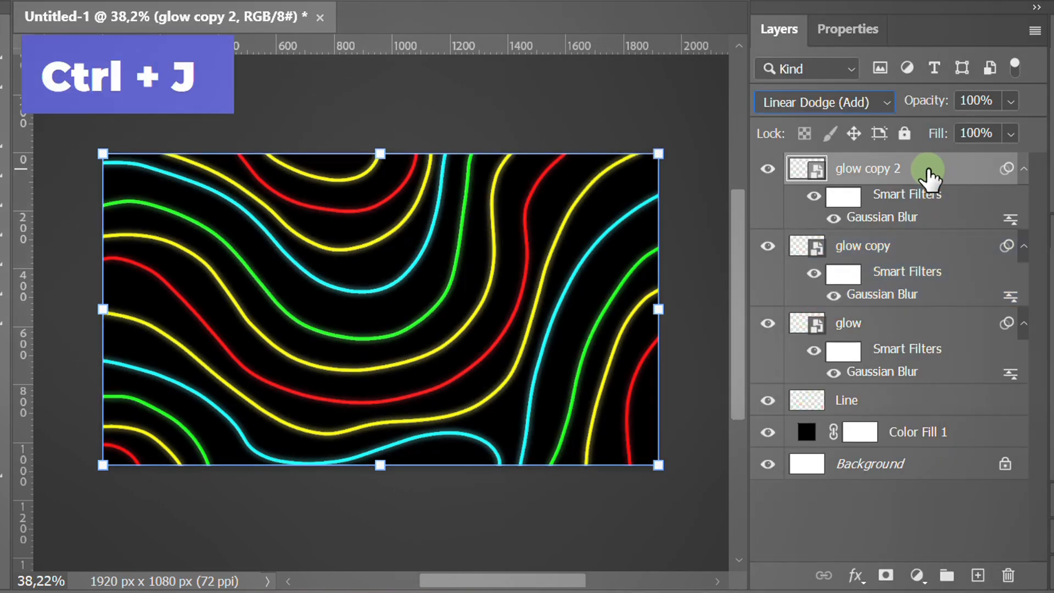
key("ctrl+j")
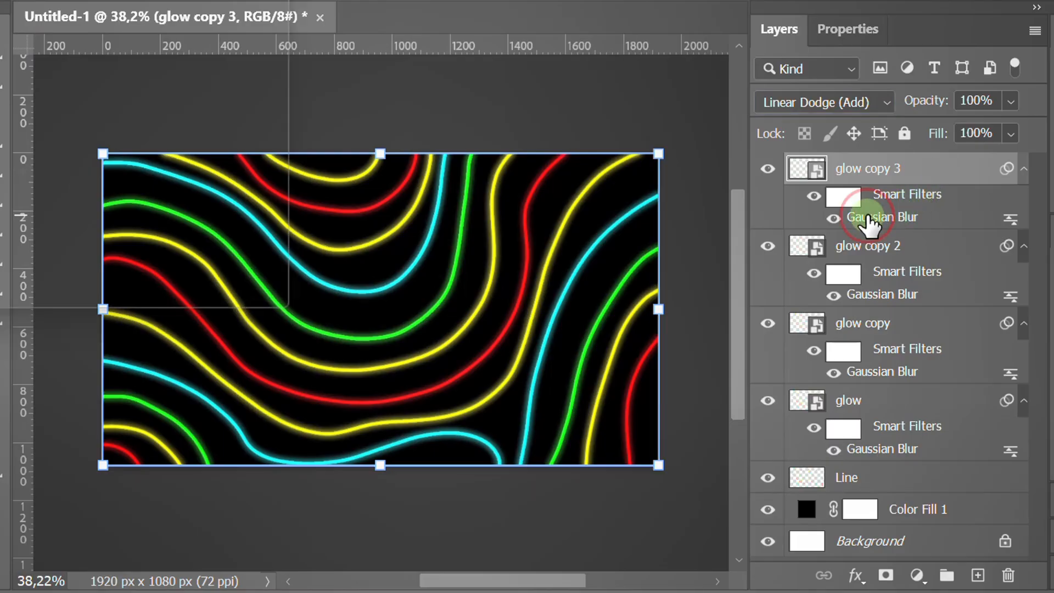
double_click(881, 216)
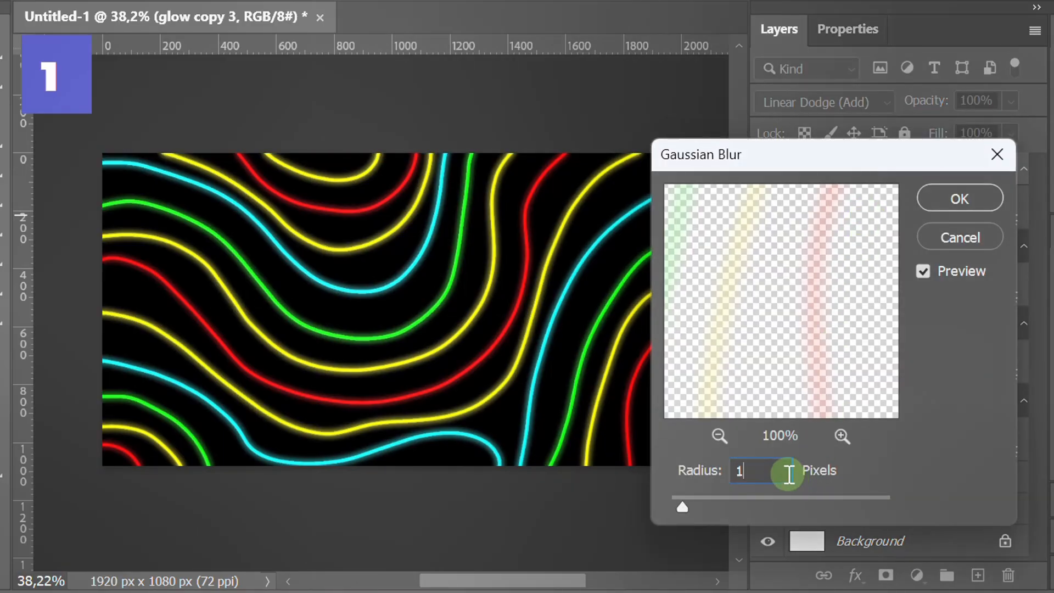
type("15")
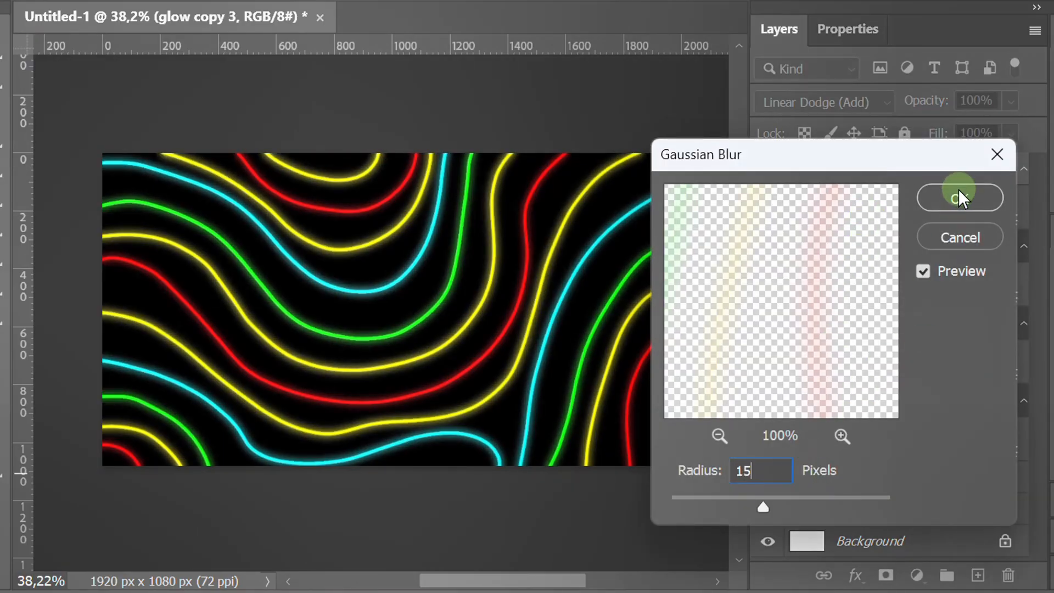
left_click(959, 197)
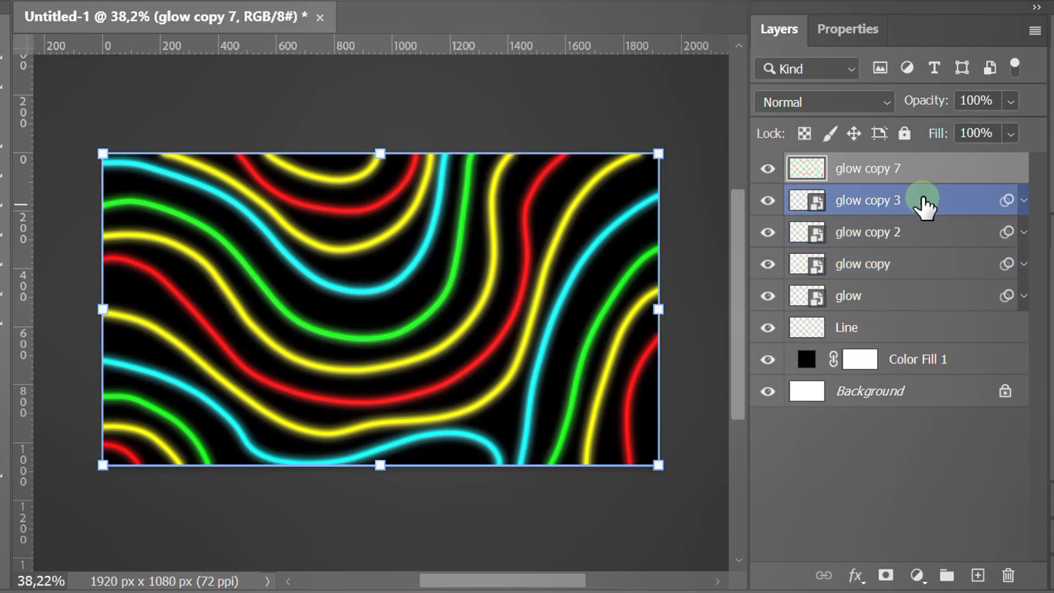
Step: Group the glow and Line layers, then duplicate the merged glow layer
left_click(845, 327)
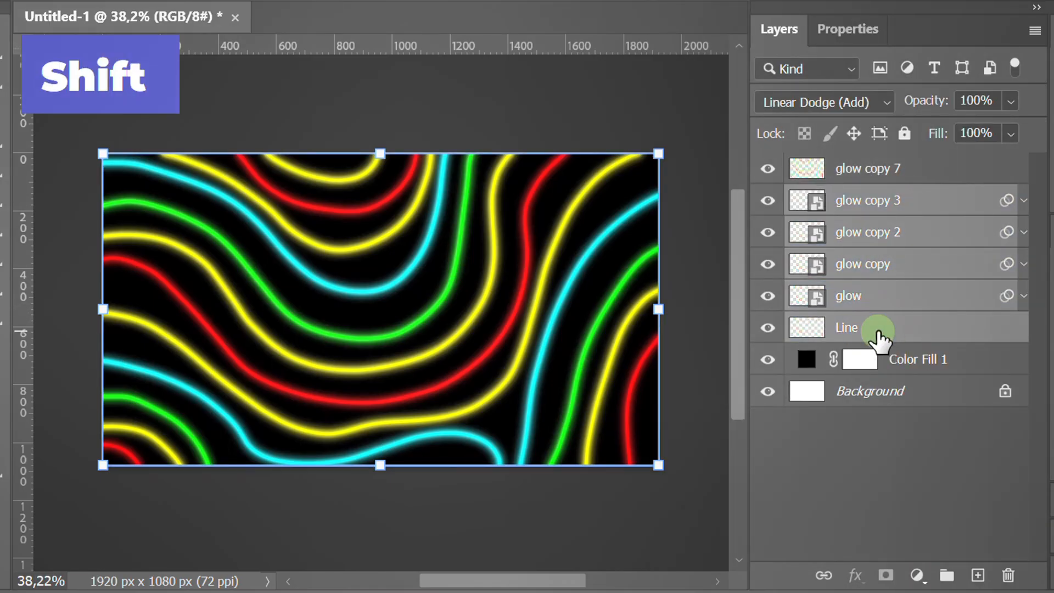
key("ctrl+g")
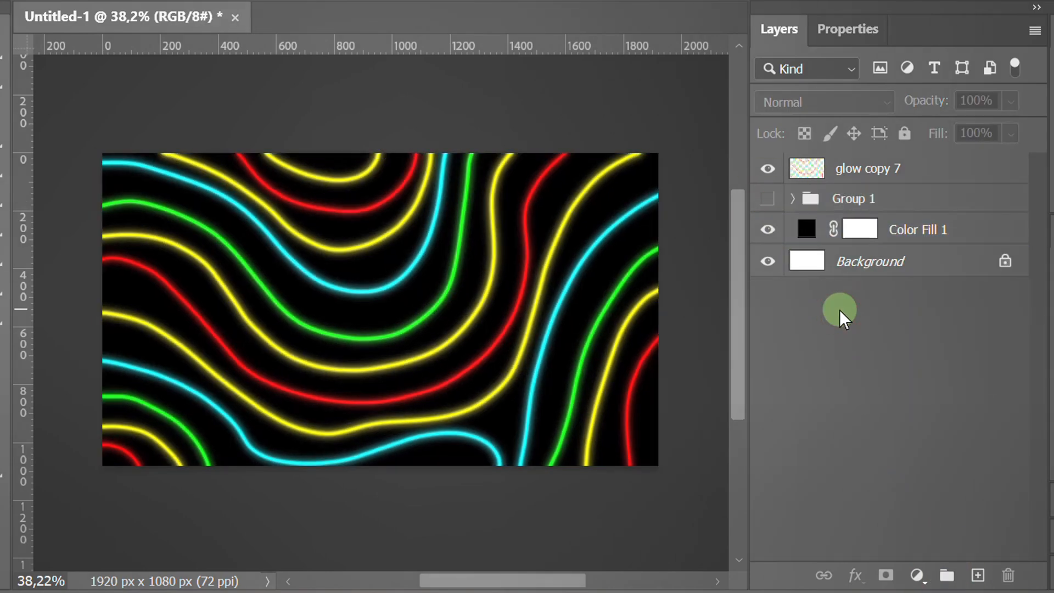
left_click(868, 168)
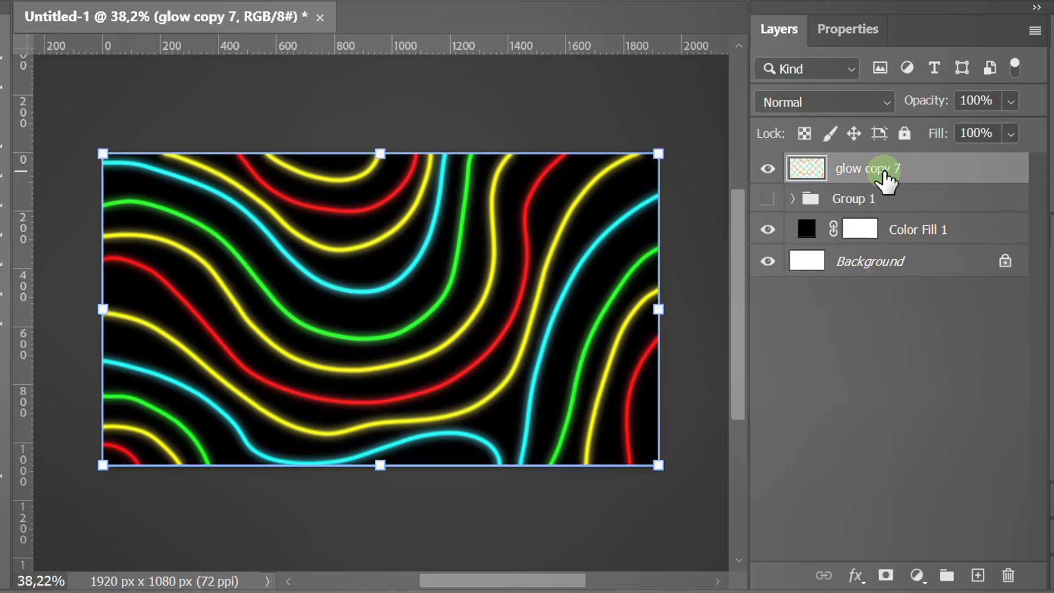
key("ctrl+j")
type("original")
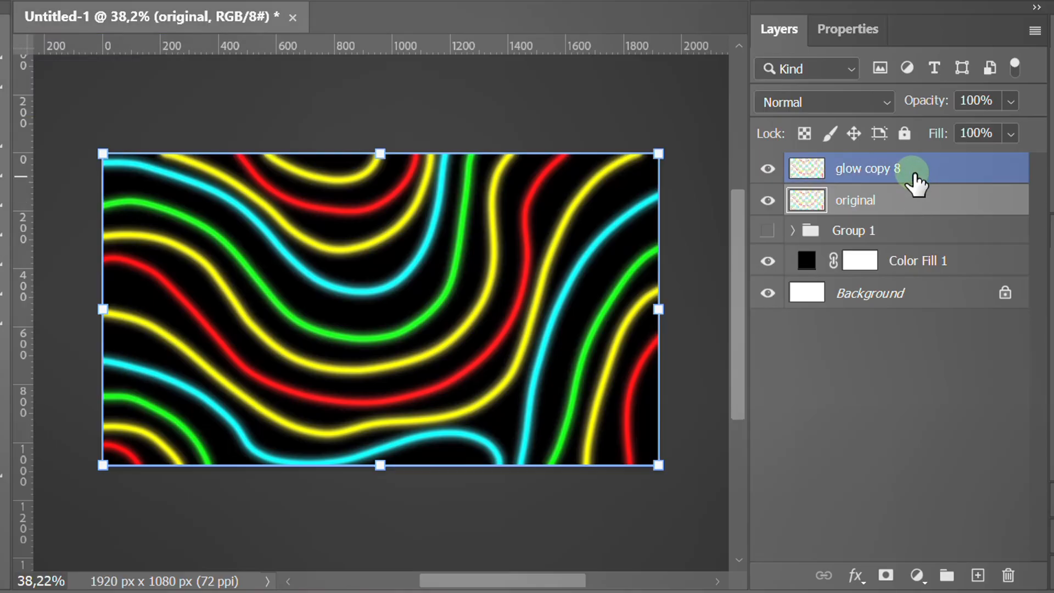
Step: Rename the top copy 'Liquify' and launch the Liquify filter on it
double_click(867, 168)
type("Liquify")
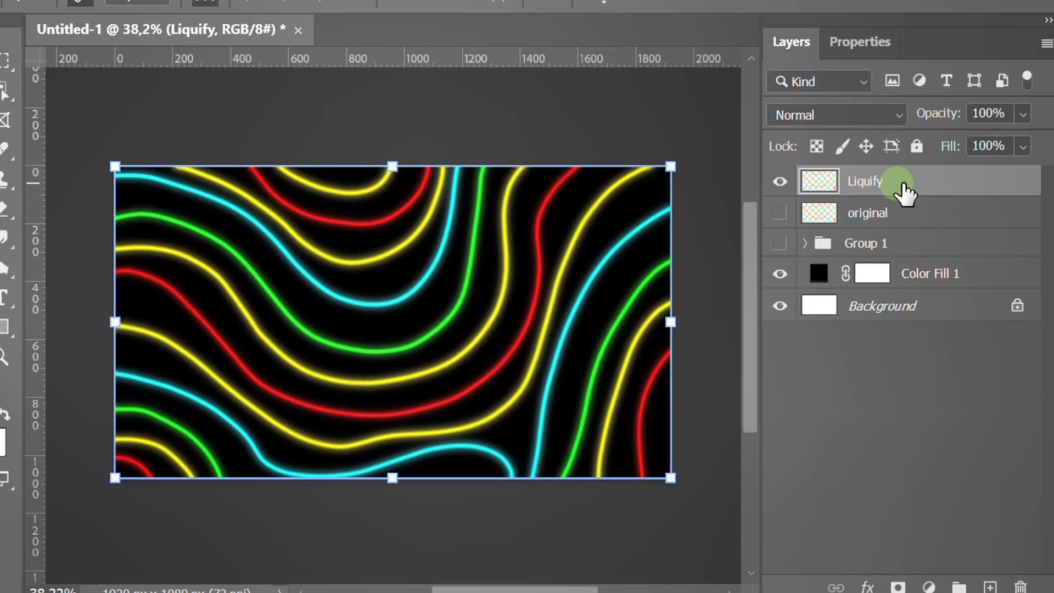
left_click(317, 20)
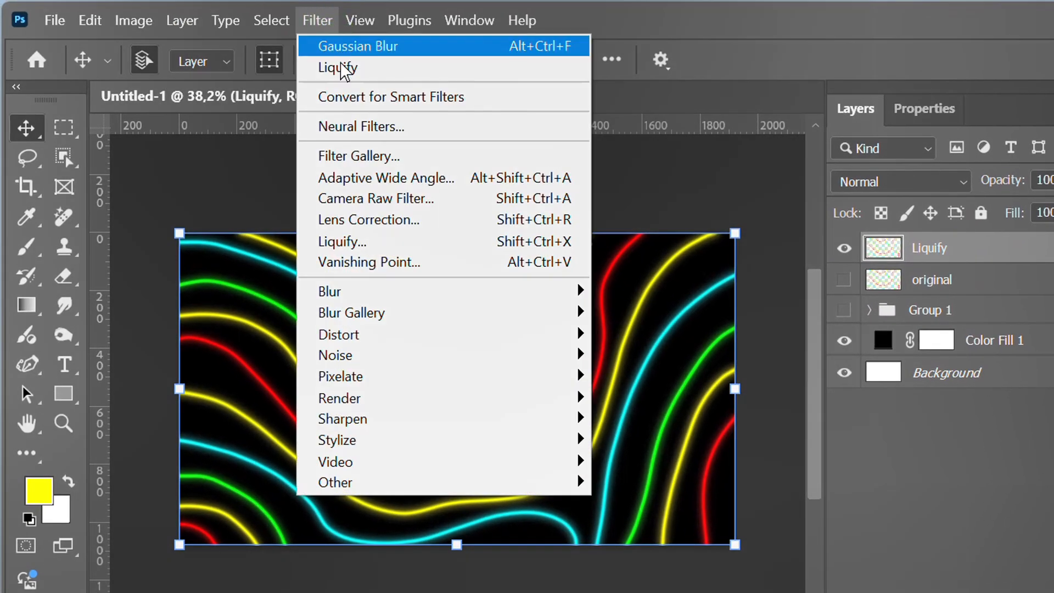
mouse_move(386, 241)
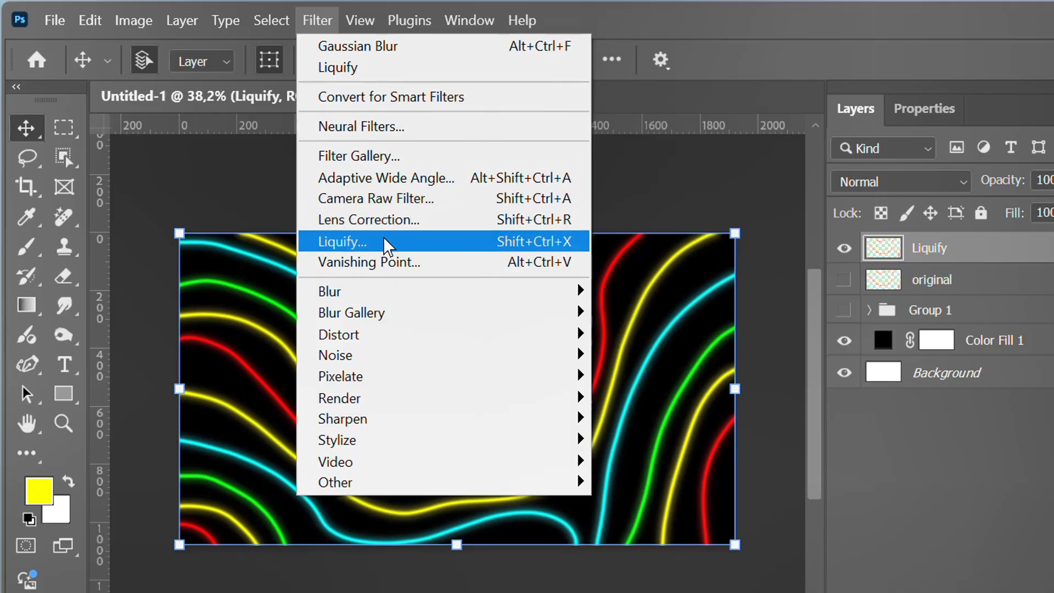
left_click(342, 242)
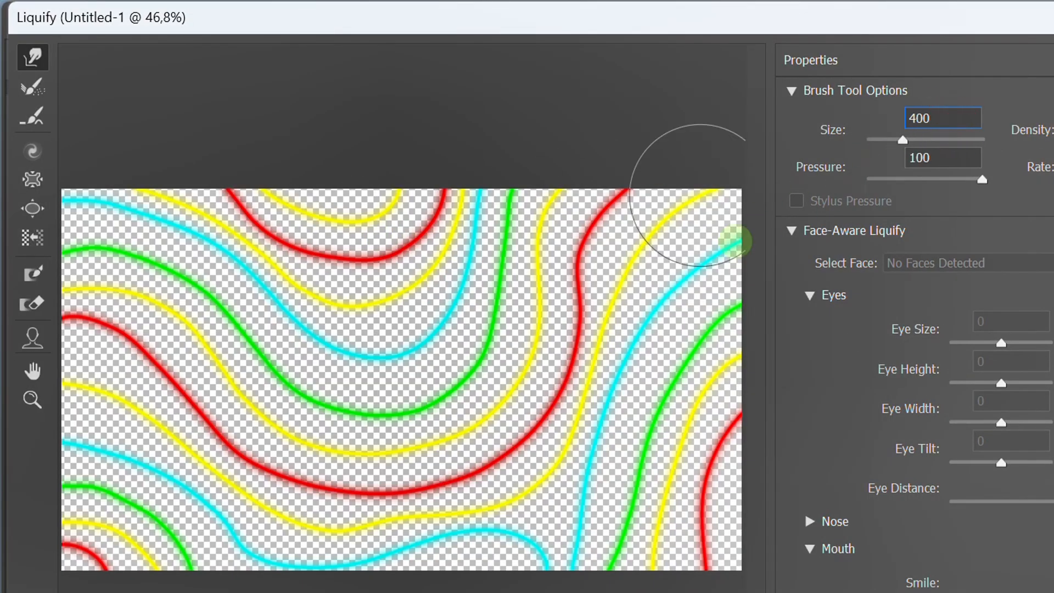
mouse_move(198, 342)
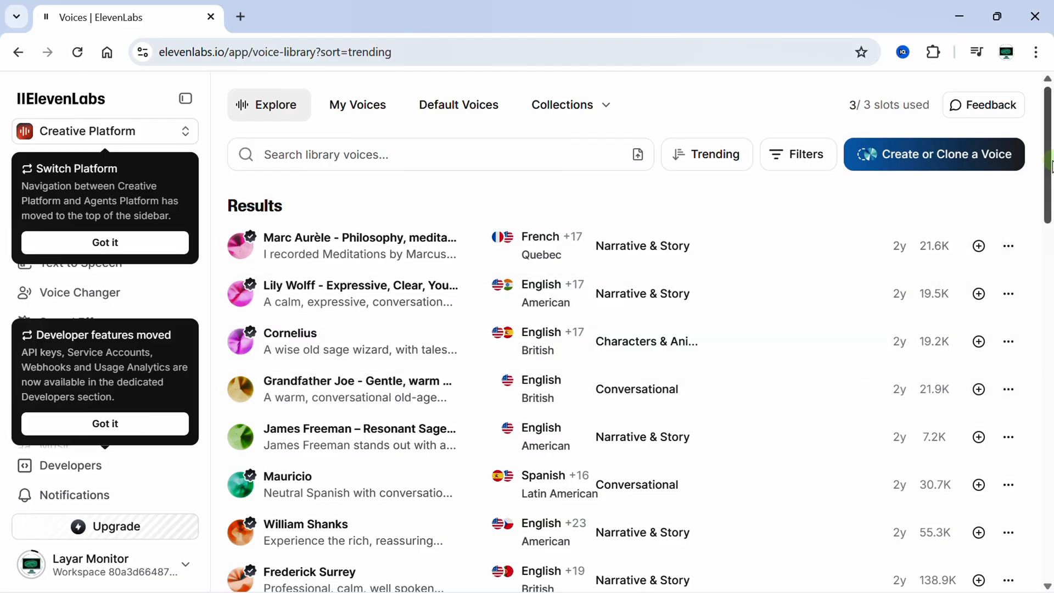
scroll("down", 3)
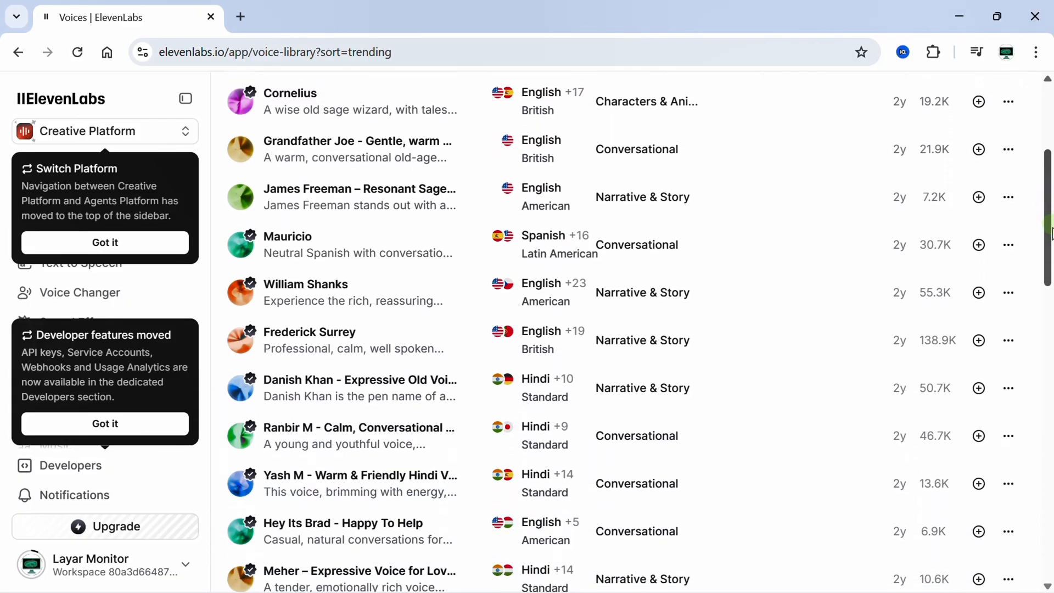
scroll("down", 3)
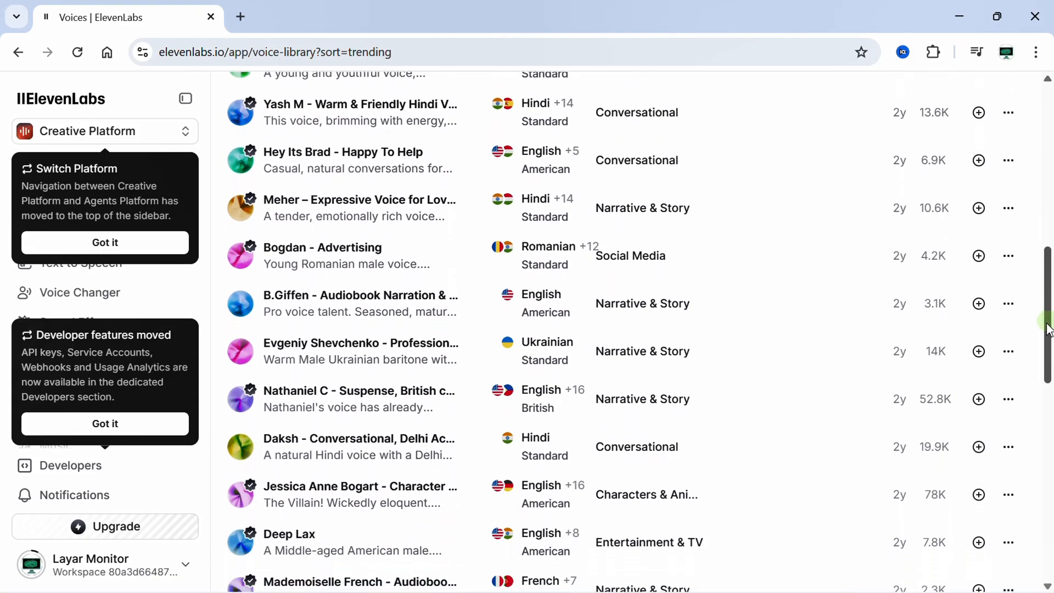
scroll("down", 3)
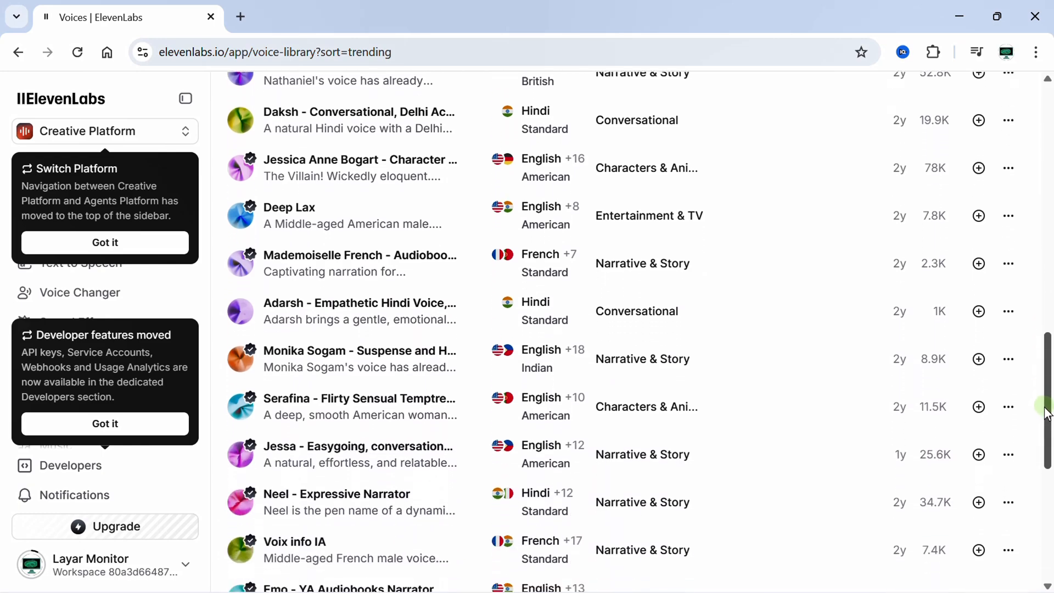
scroll("down", 3)
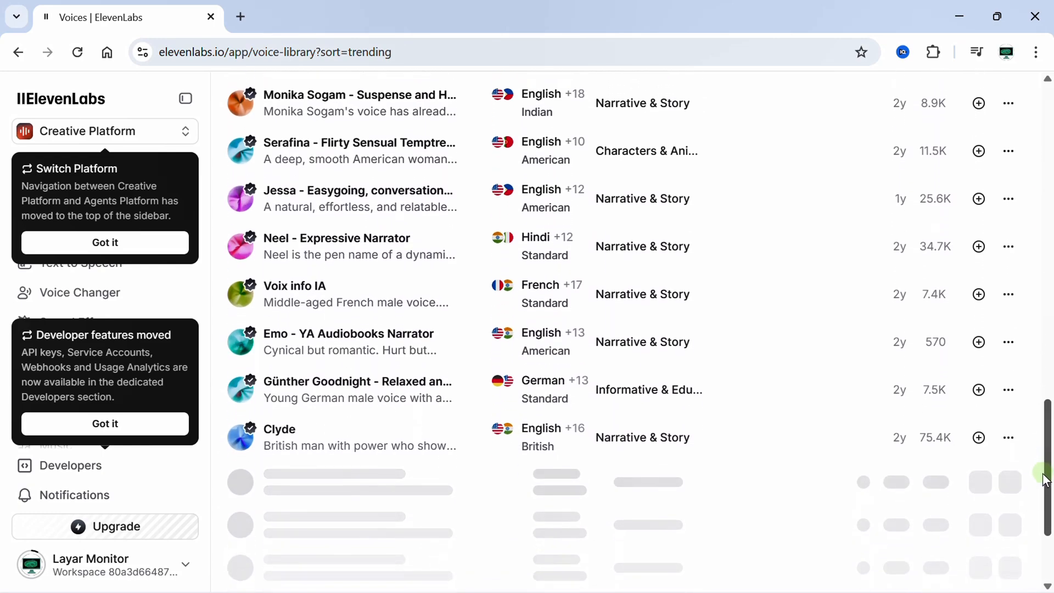
scroll("down", 3)
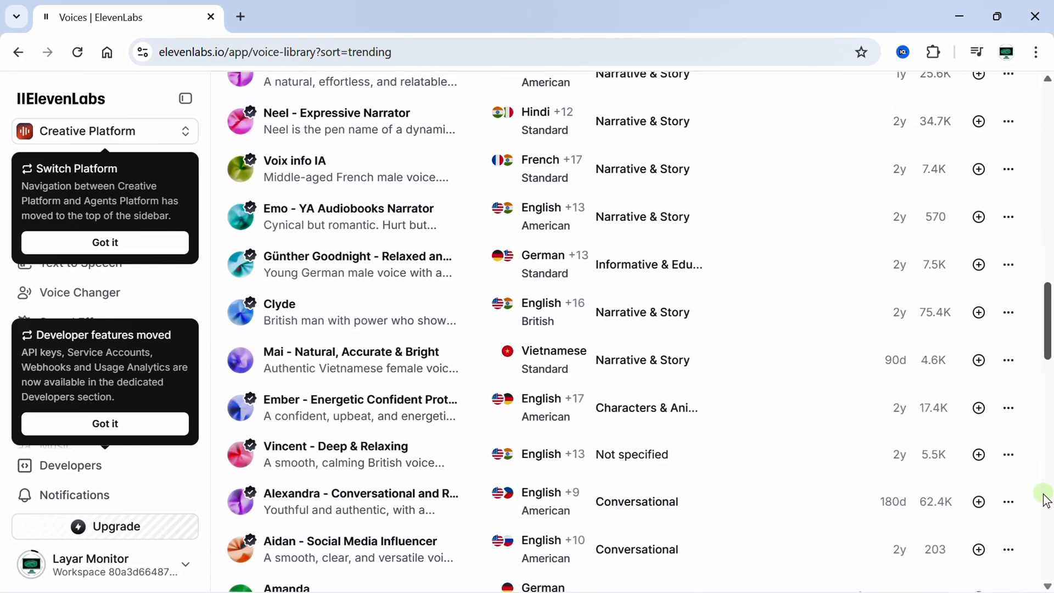
scroll("down", 3)
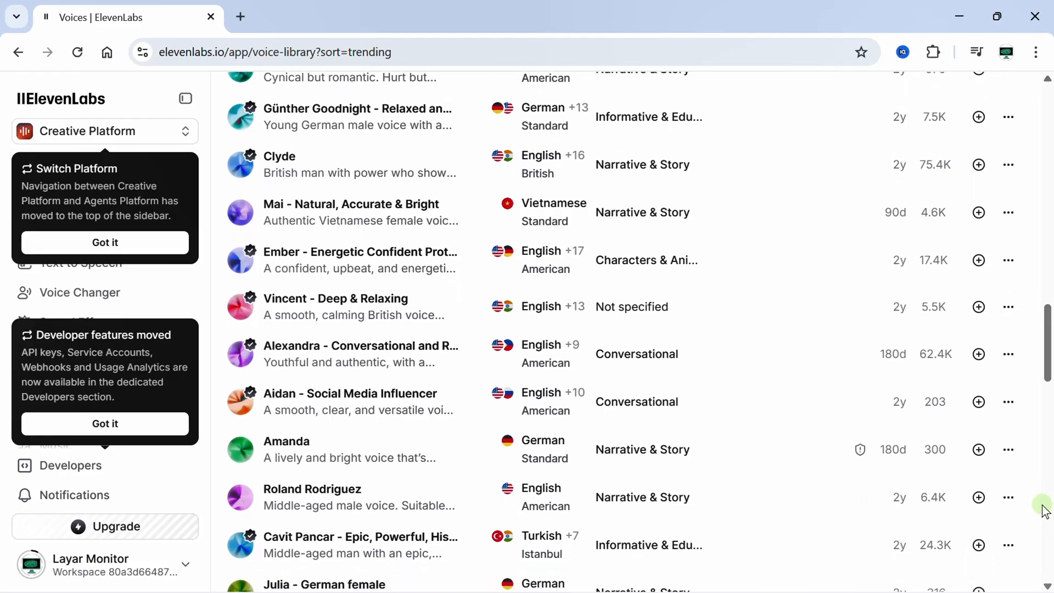
mouse_move(971, 477)
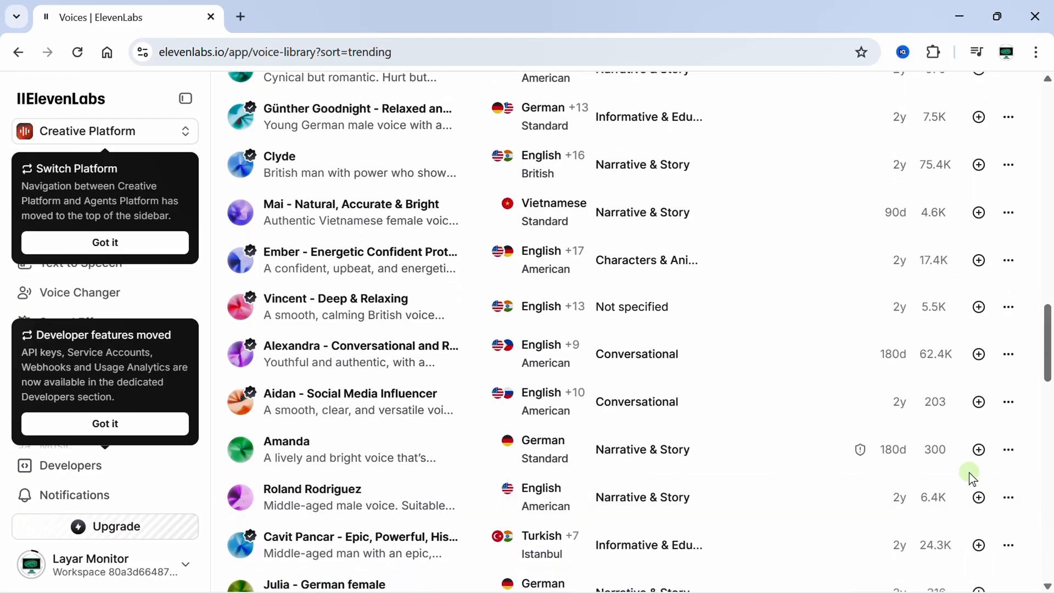